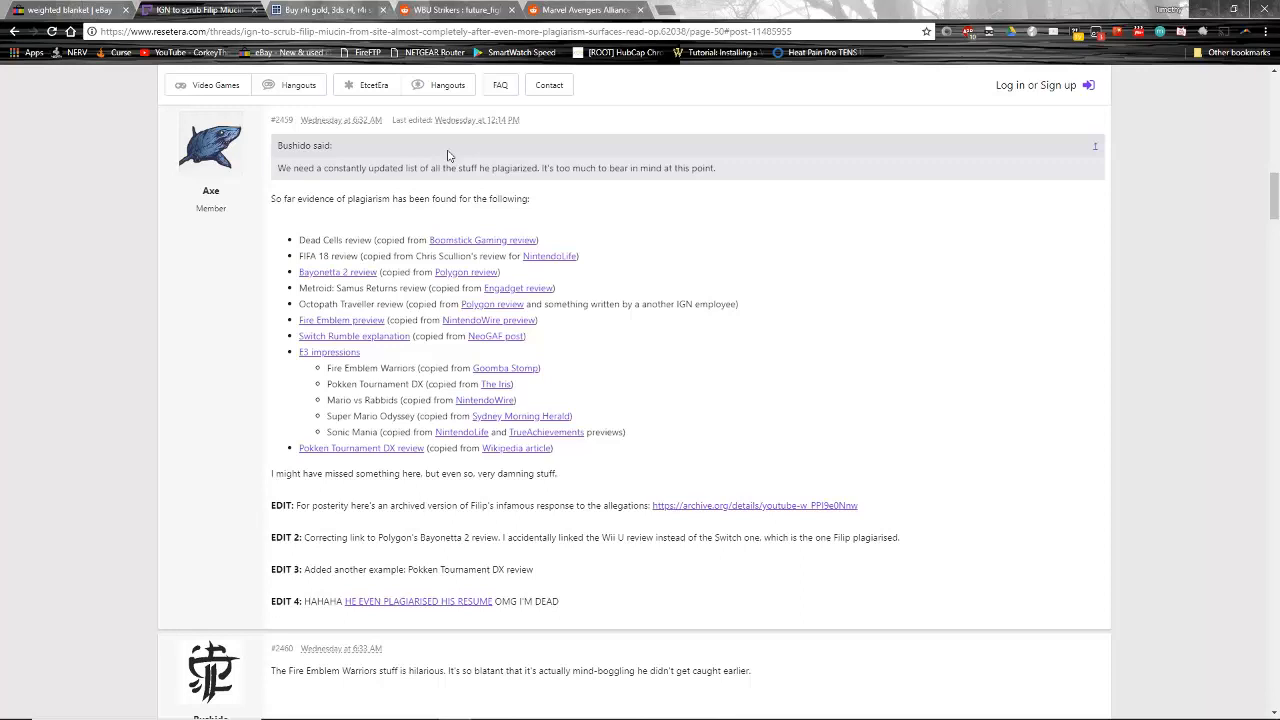
{"action": "mouse_move", "coordinate": [600, 180]}
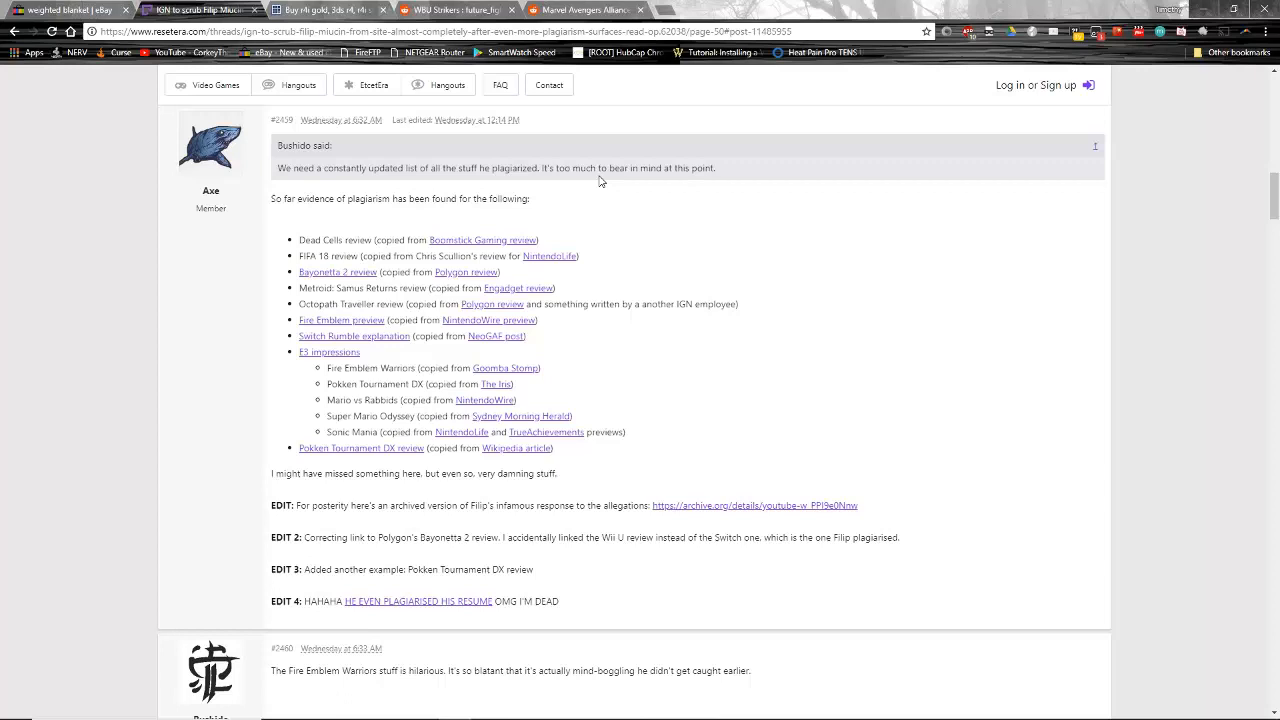
{"action": "mouse_move", "coordinate": [602, 268]}
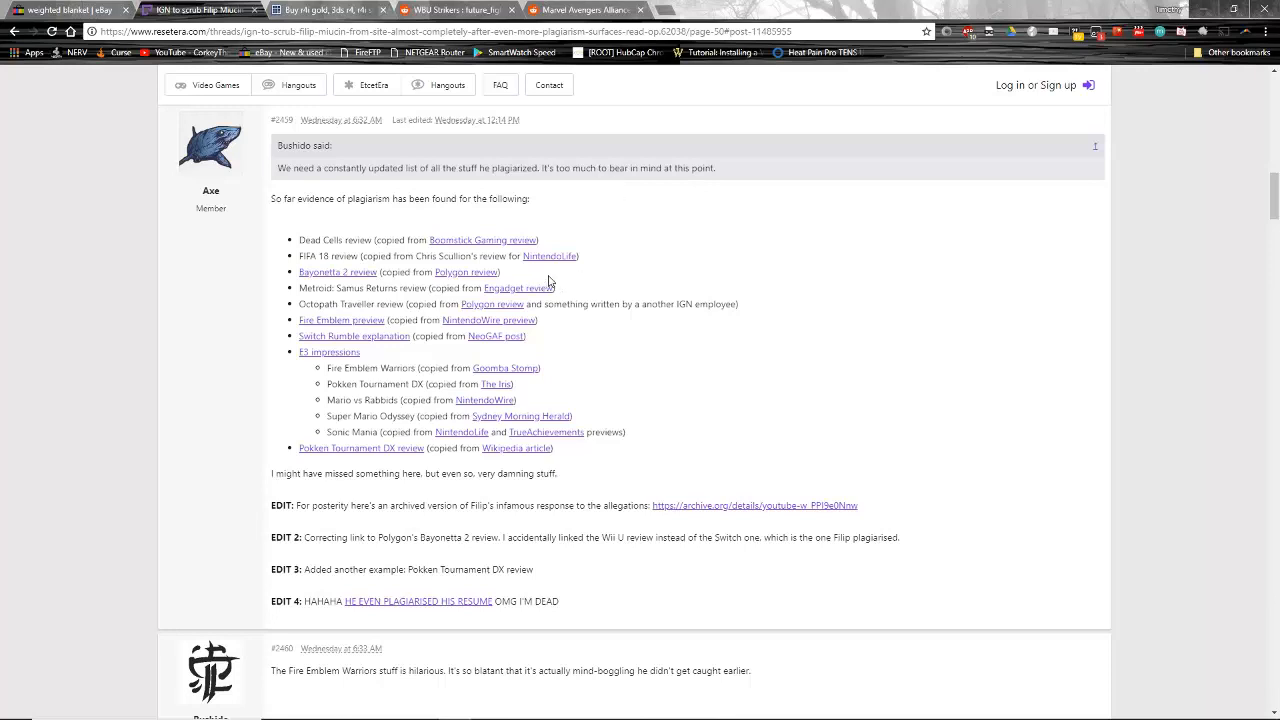
{"action": "mouse_move", "coordinate": [556, 260]}
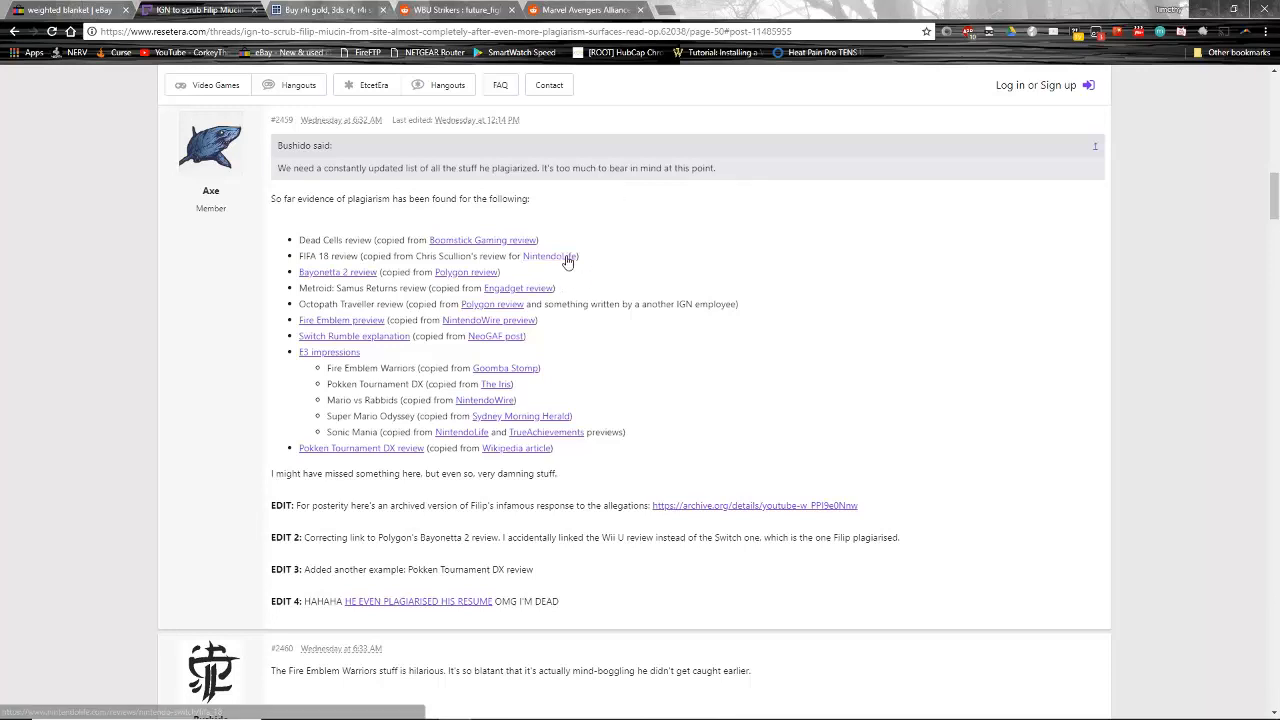
{"action": "mouse_move", "coordinate": [552, 256]}
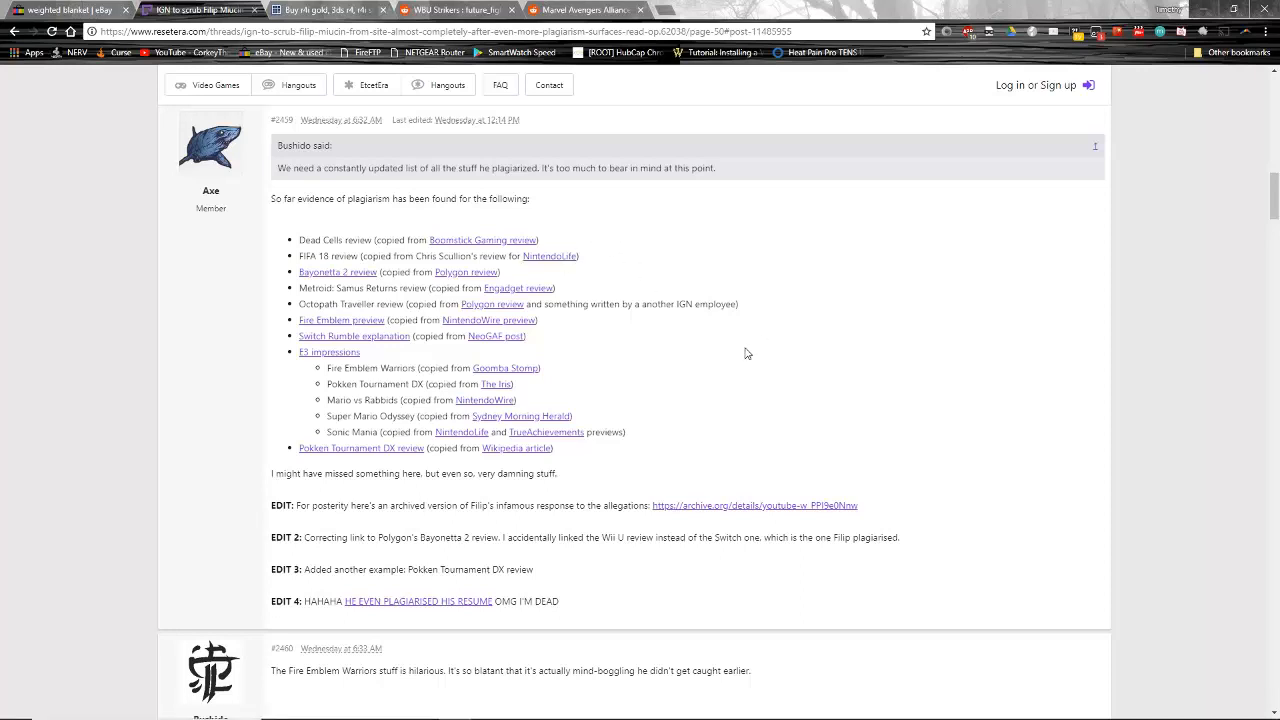
{"action": "mouse_move", "coordinate": [748, 510]}
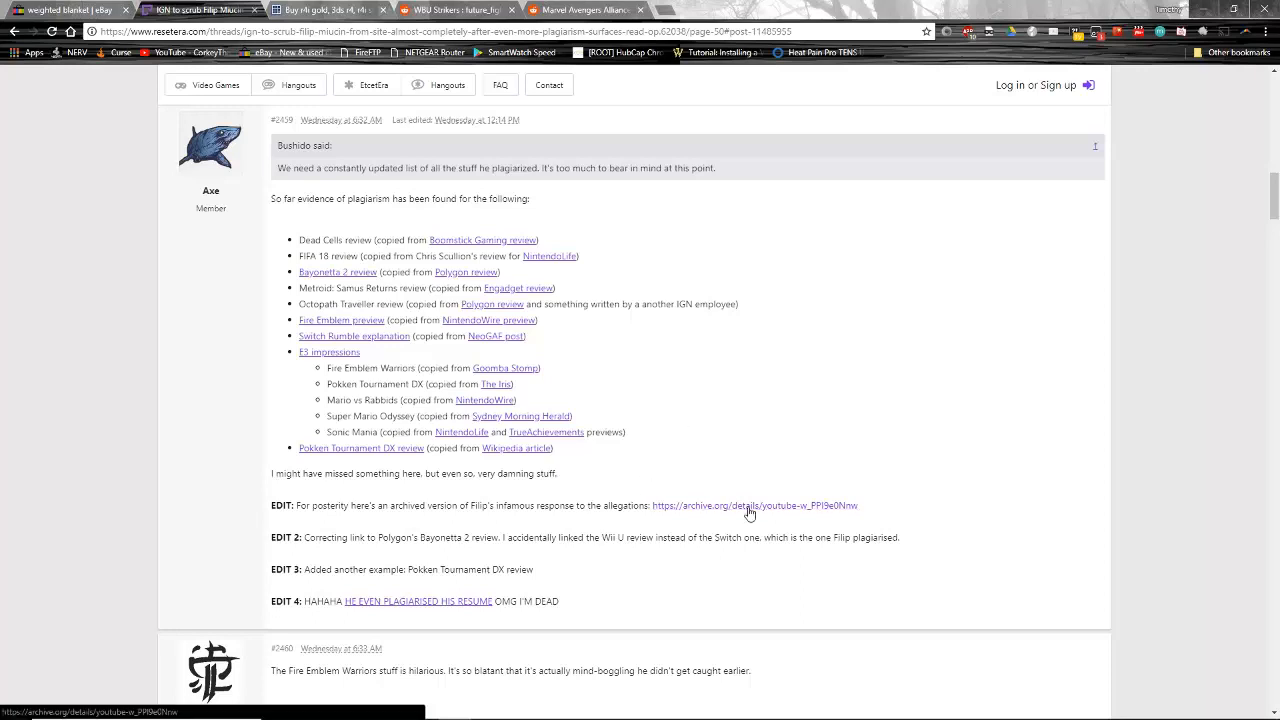
- View the archived 'My Response: IGN Dead Cells Review' item page with its 2018-06-10 details
{"action": "left_click", "coordinate": [748, 512]}
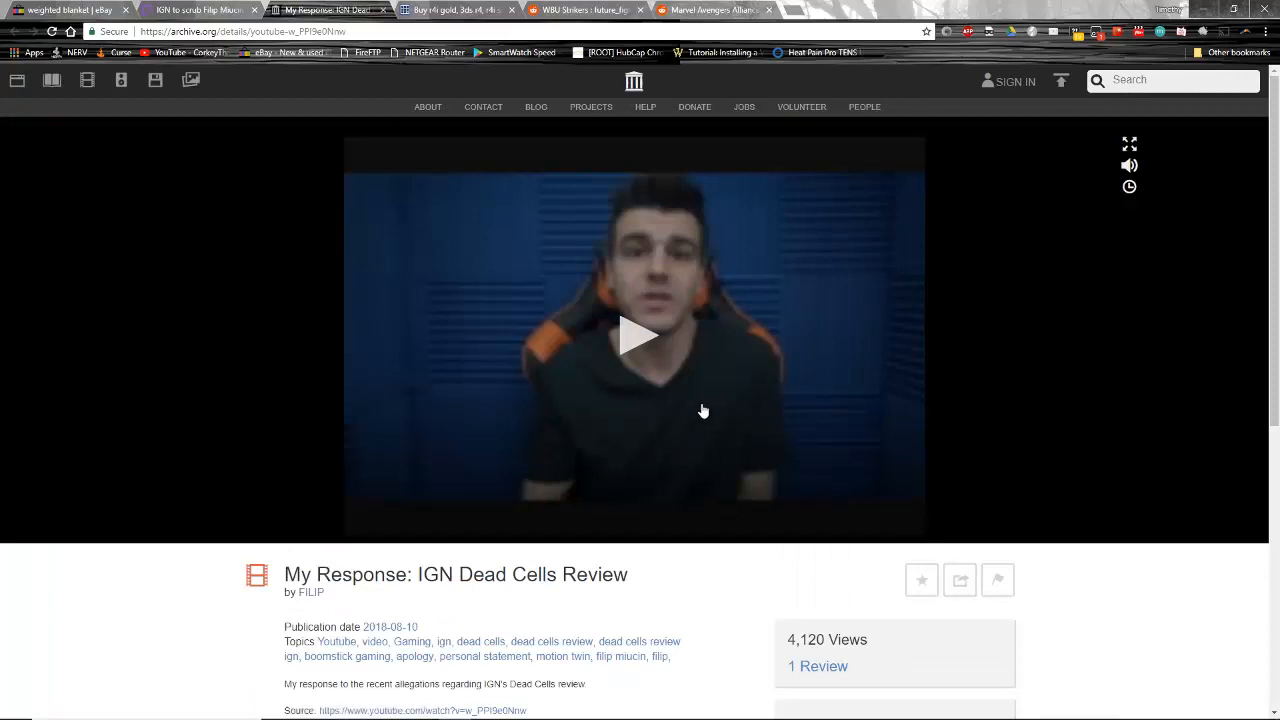
{"action": "scroll", "scroll_direction": "down", "scroll_amount": 3}
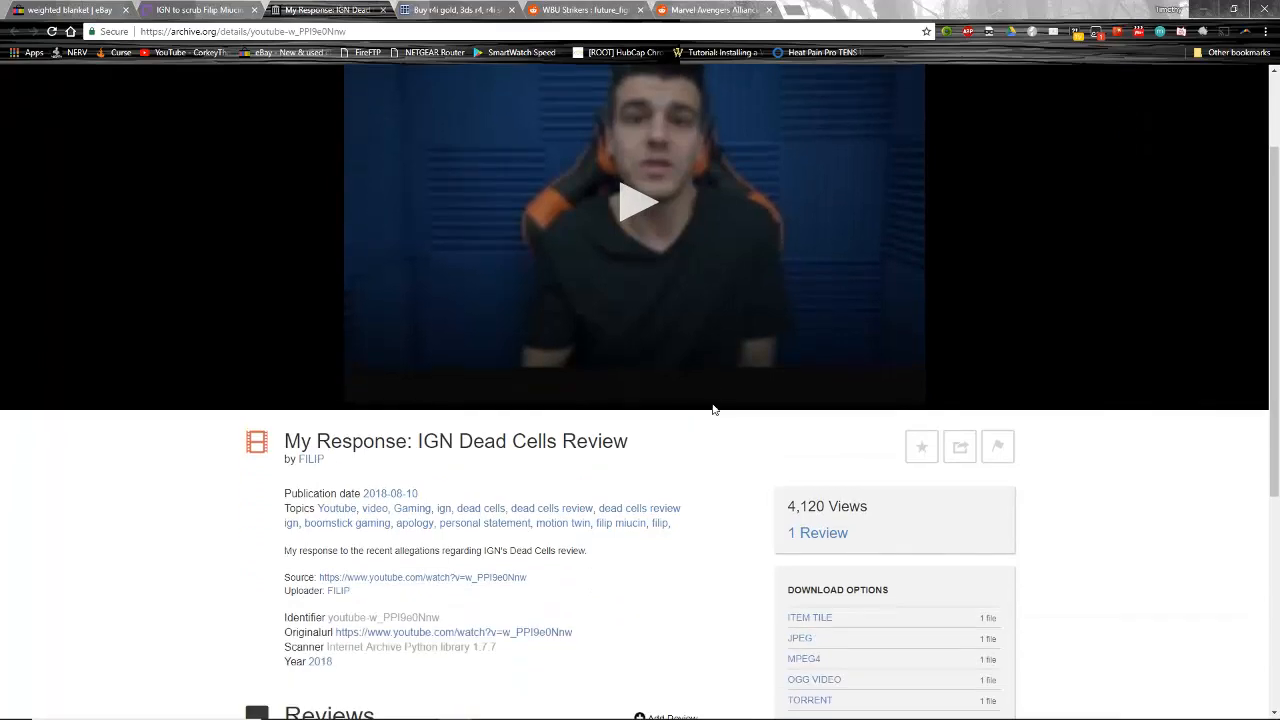
{"action": "scroll", "scroll_direction": "down", "scroll_amount": 3}
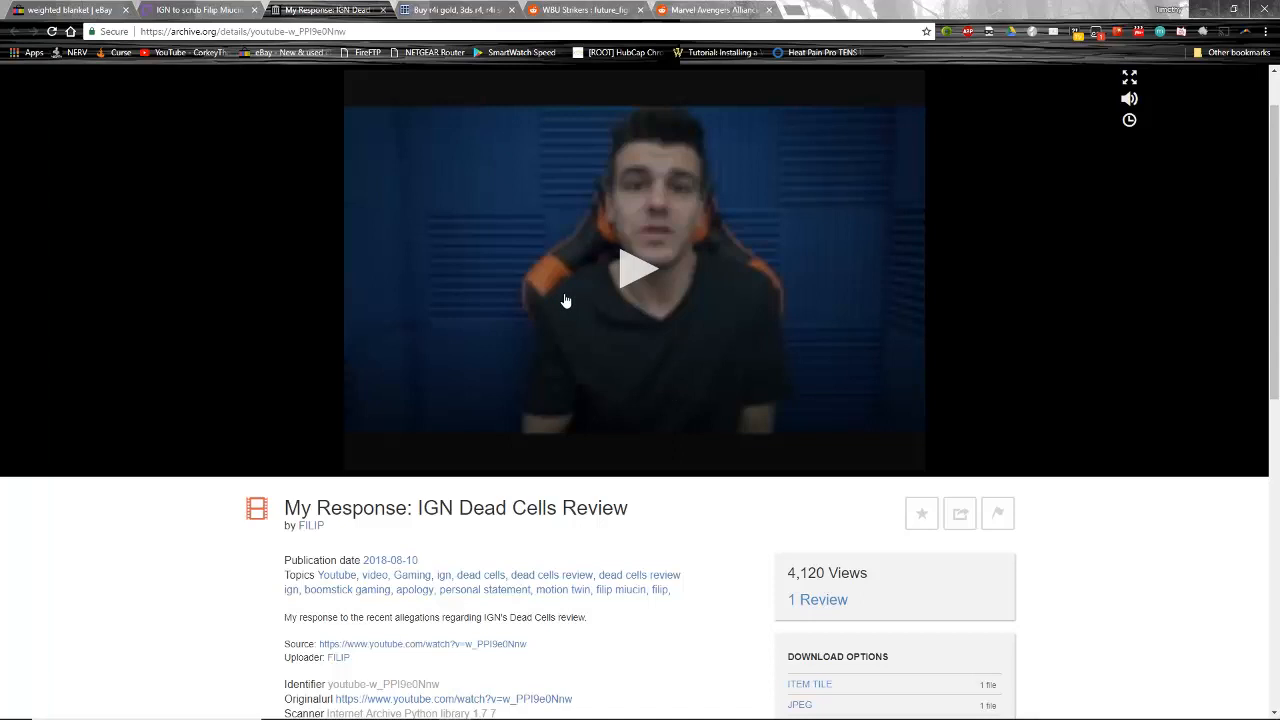
{"action": "mouse_move", "coordinate": [410, 68]}
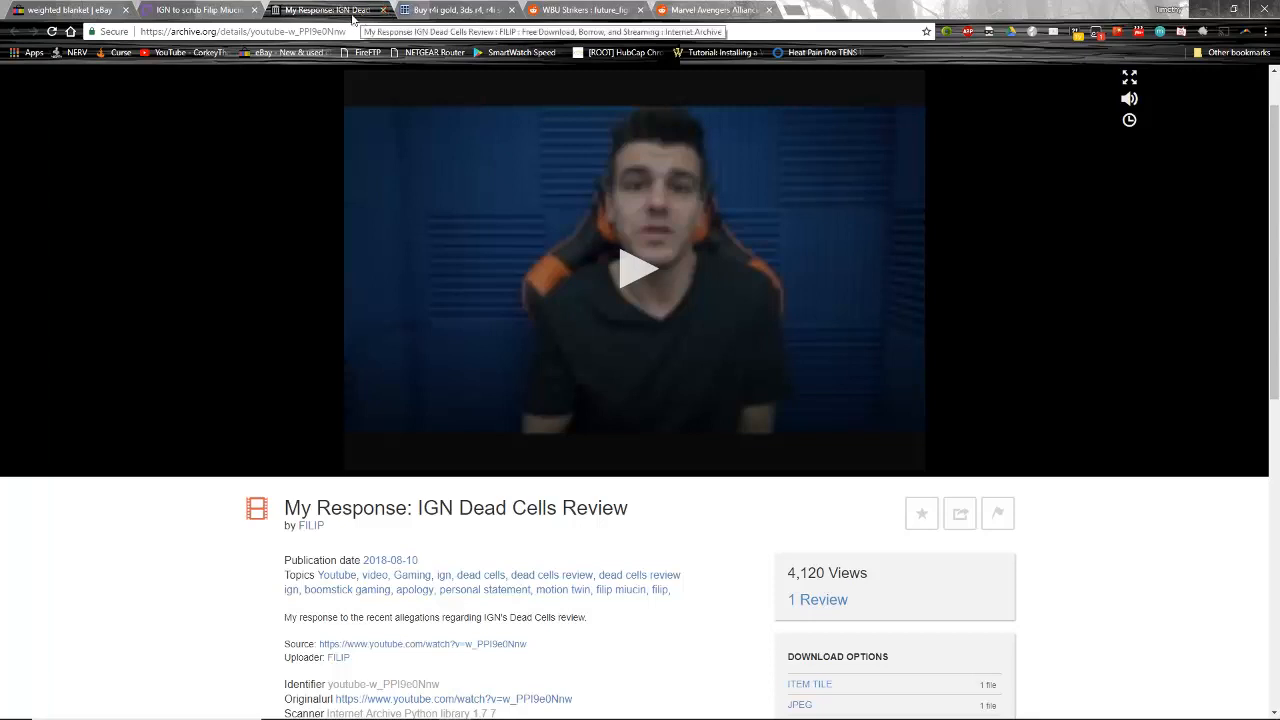
{"action": "left_click", "coordinate": [196, 8]}
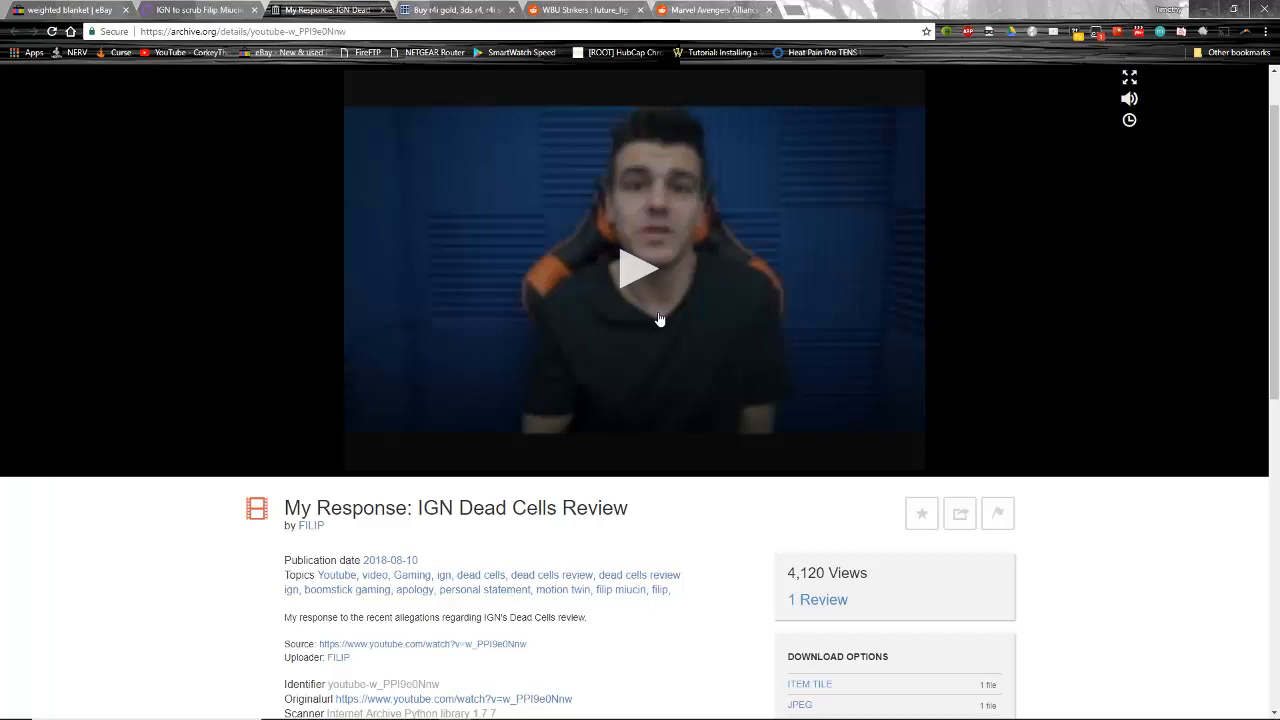
- Switch to the ResetEra plagiarism evidence thread and browse down its source links
{"action": "left_click", "coordinate": [200, 8]}
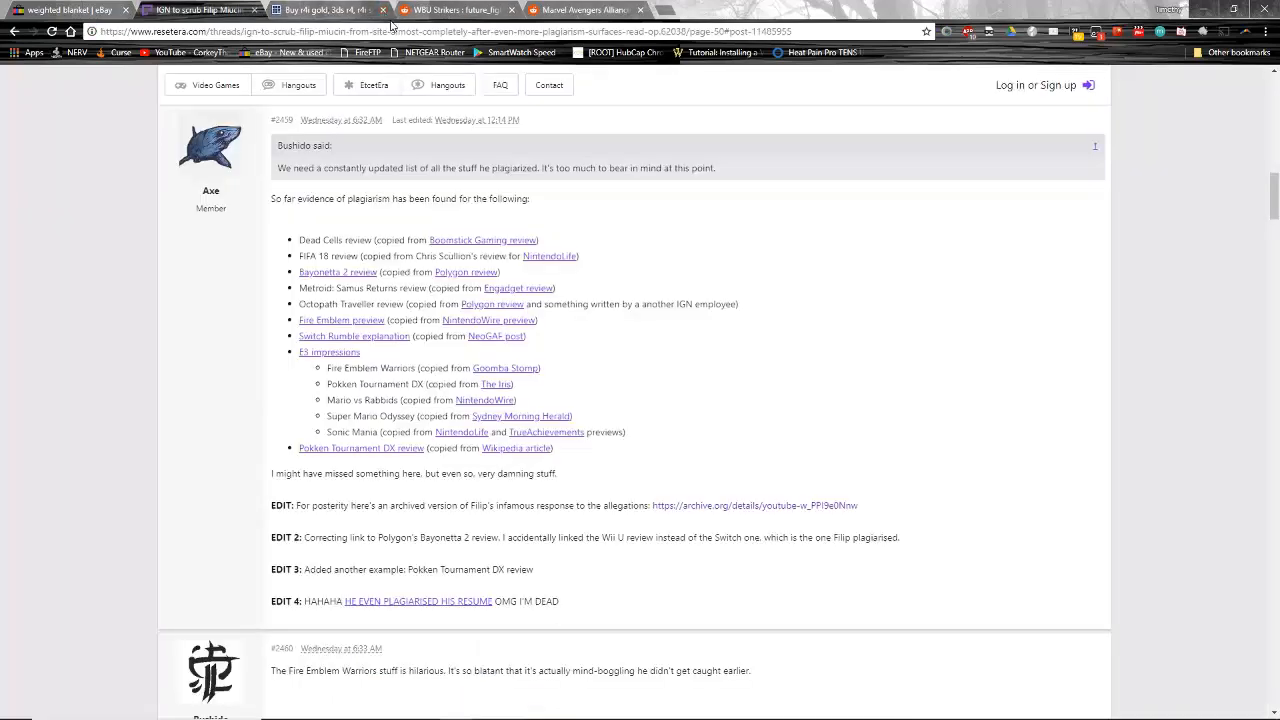
{"action": "mouse_move", "coordinate": [452, 204]}
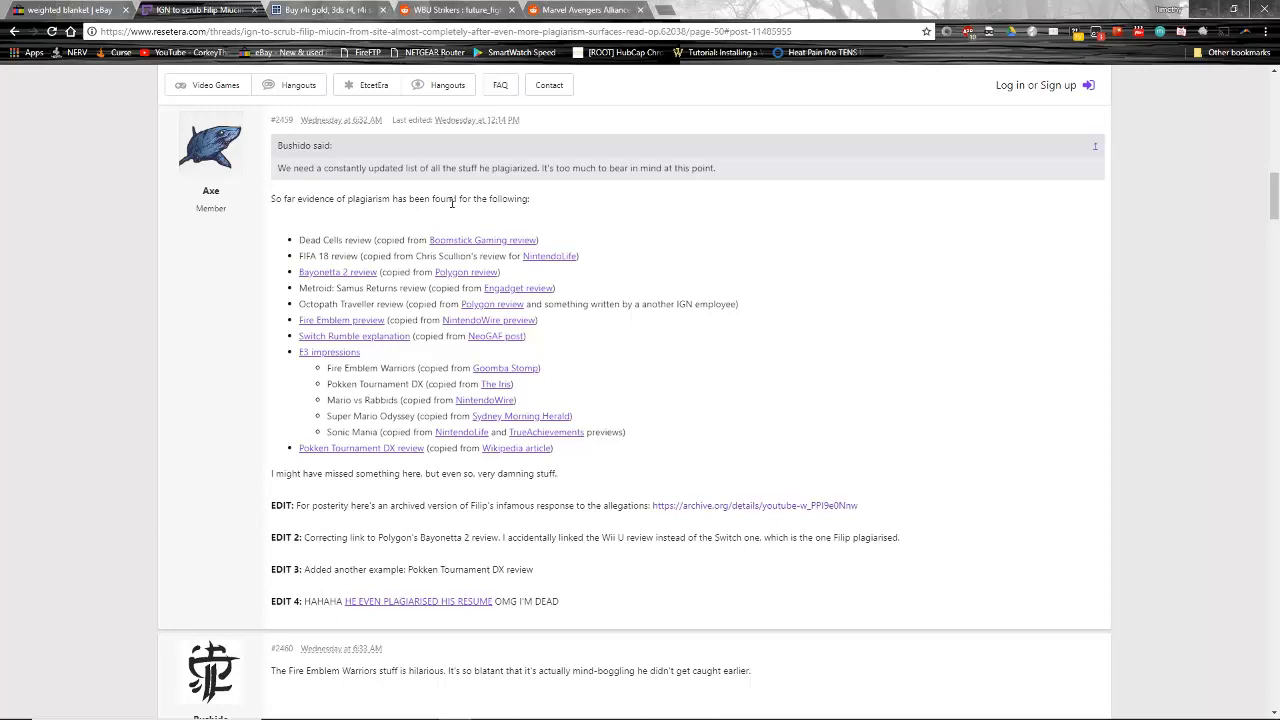
{"action": "mouse_move", "coordinate": [924, 374]}
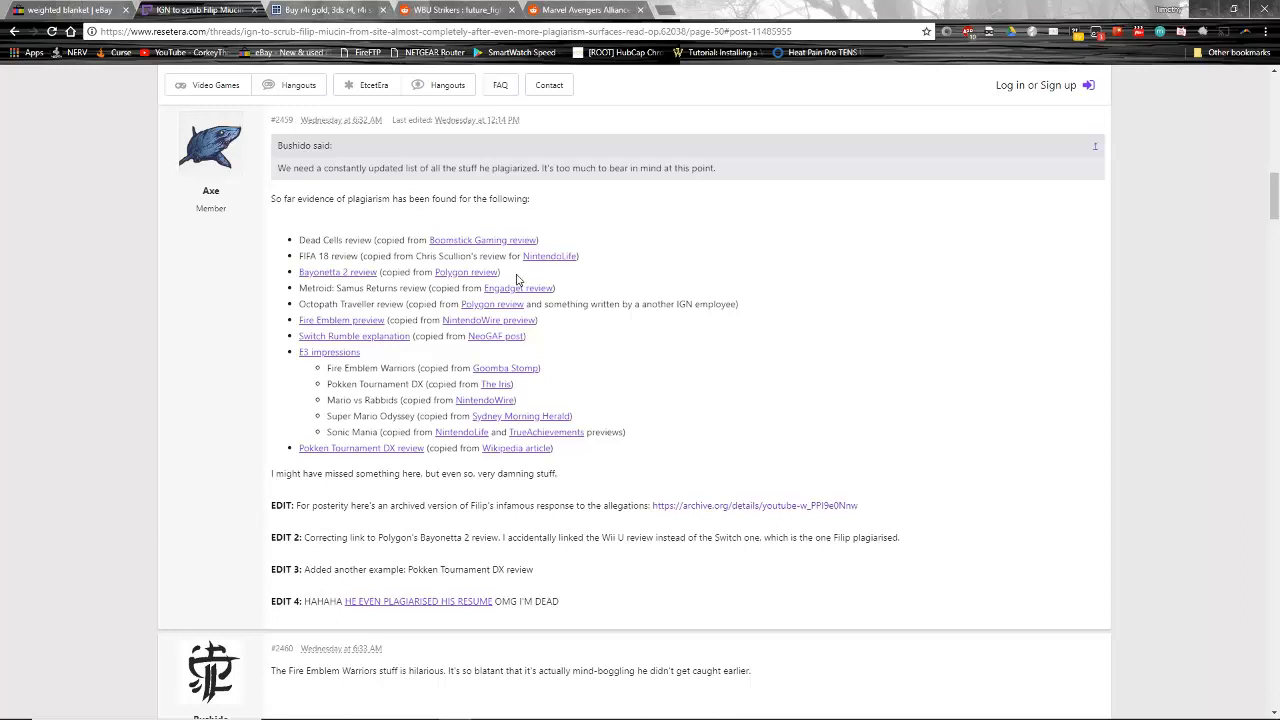
{"action": "mouse_move", "coordinate": [332, 284]}
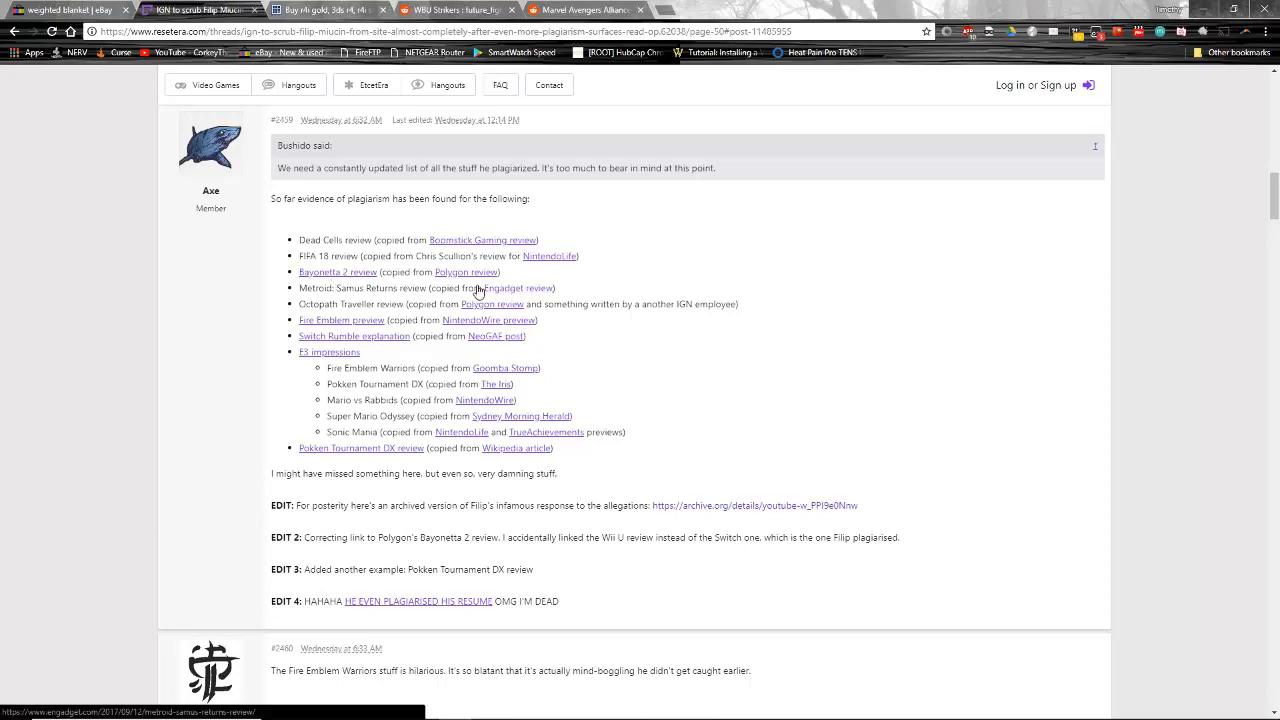
{"action": "mouse_move", "coordinate": [572, 304]}
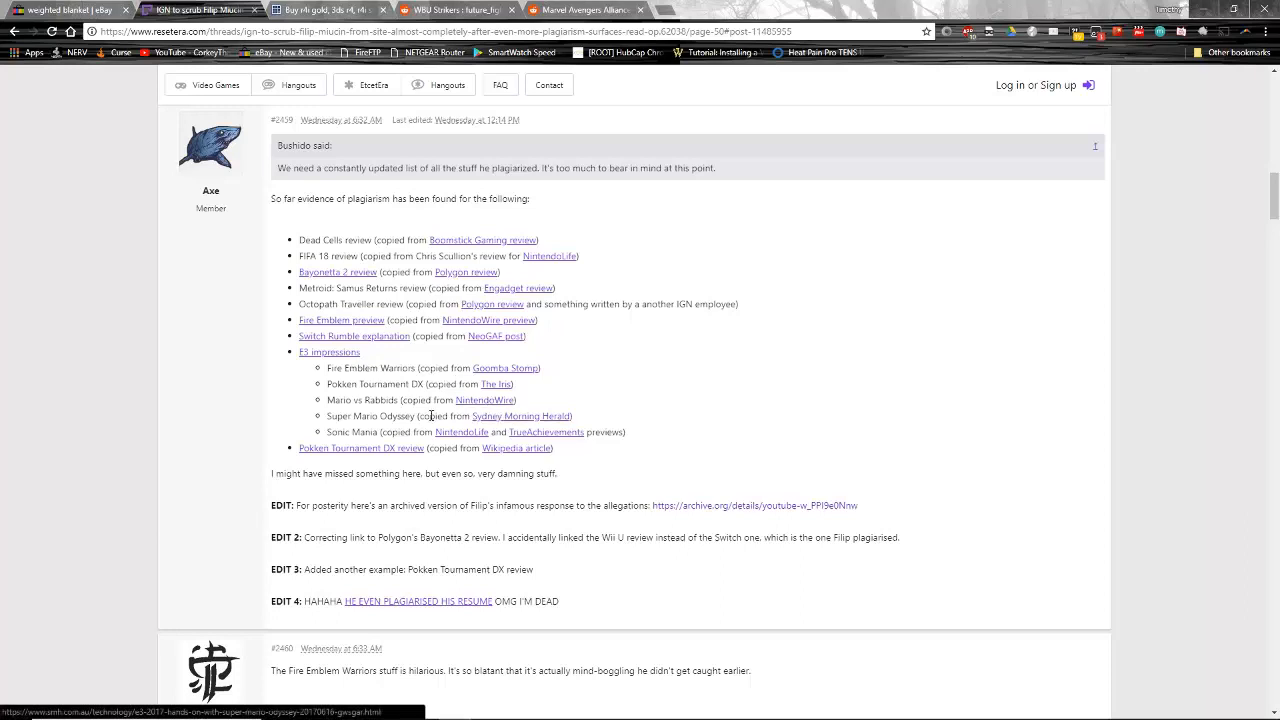
{"action": "mouse_move", "coordinate": [478, 428]}
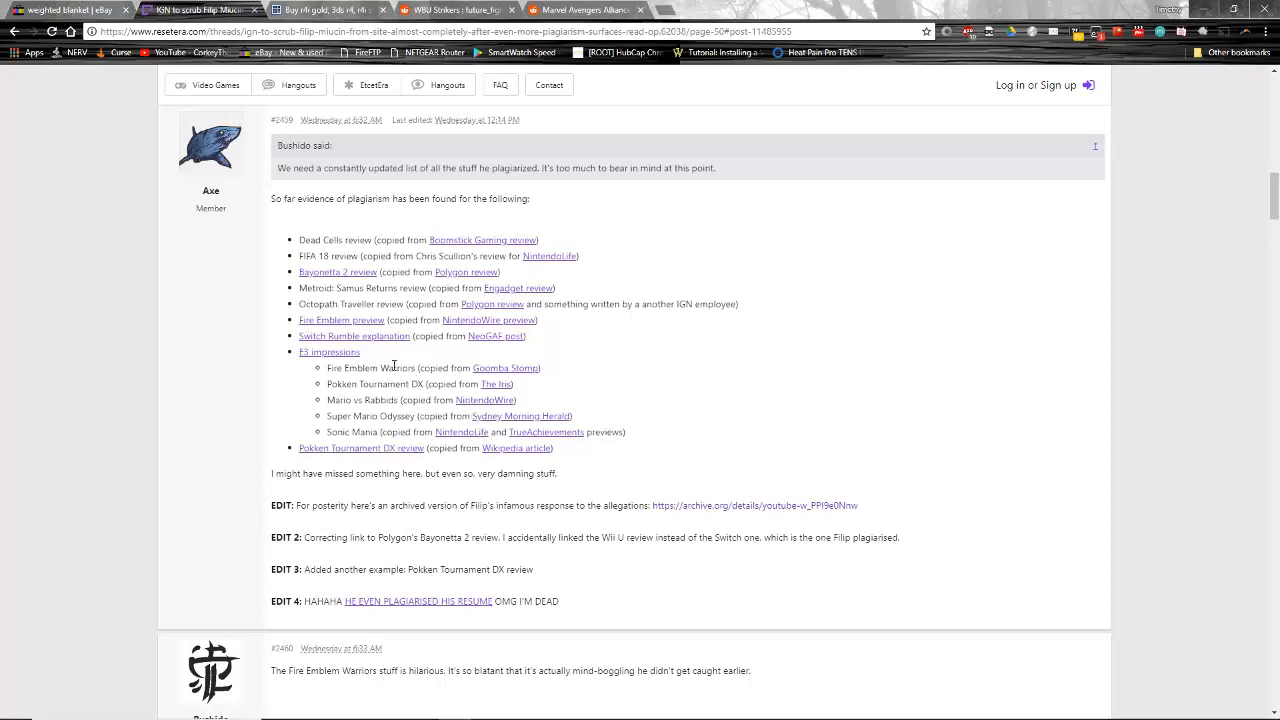
{"action": "mouse_move", "coordinate": [520, 390]}
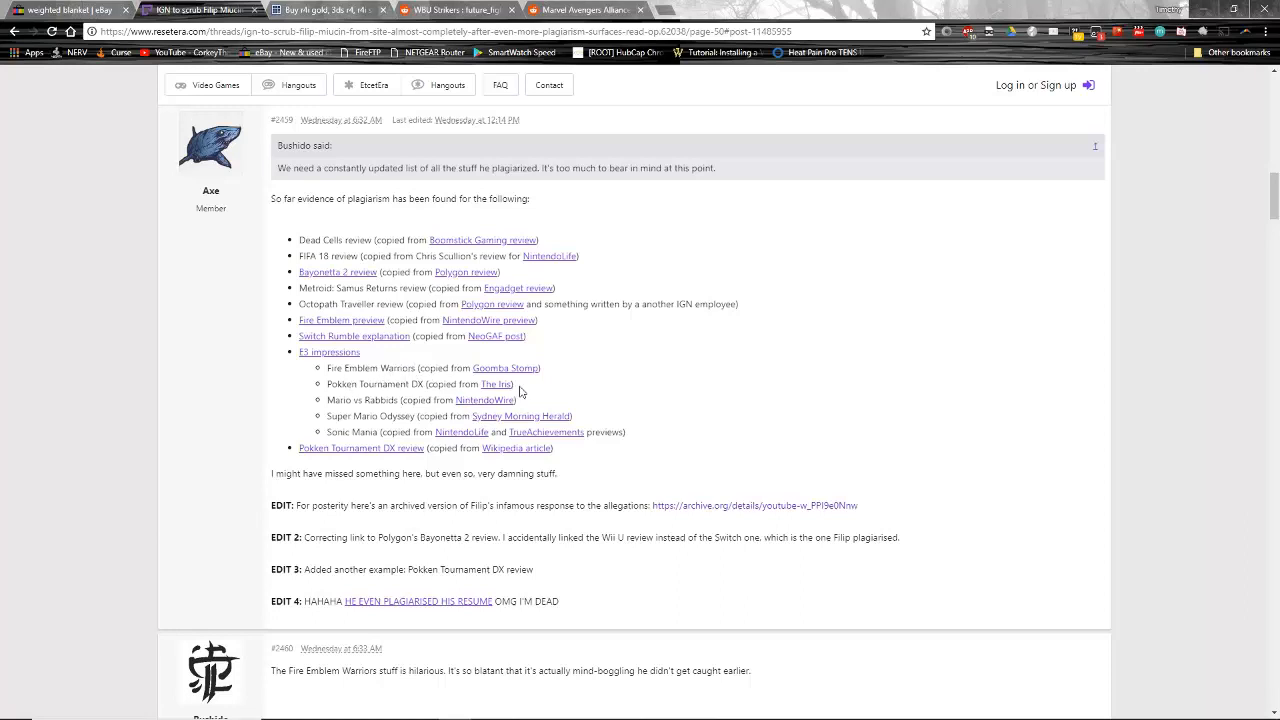
{"action": "mouse_move", "coordinate": [488, 400]}
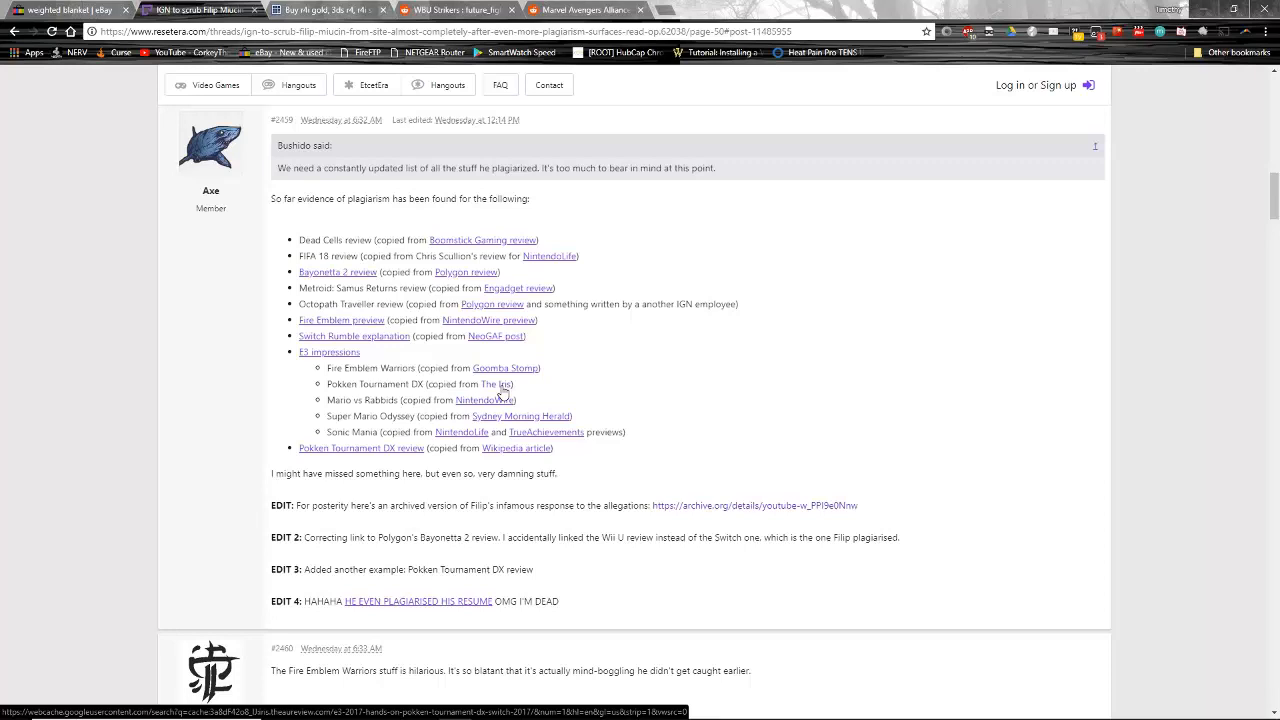
{"action": "scroll", "scroll_direction": "down", "scroll_amount": 3}
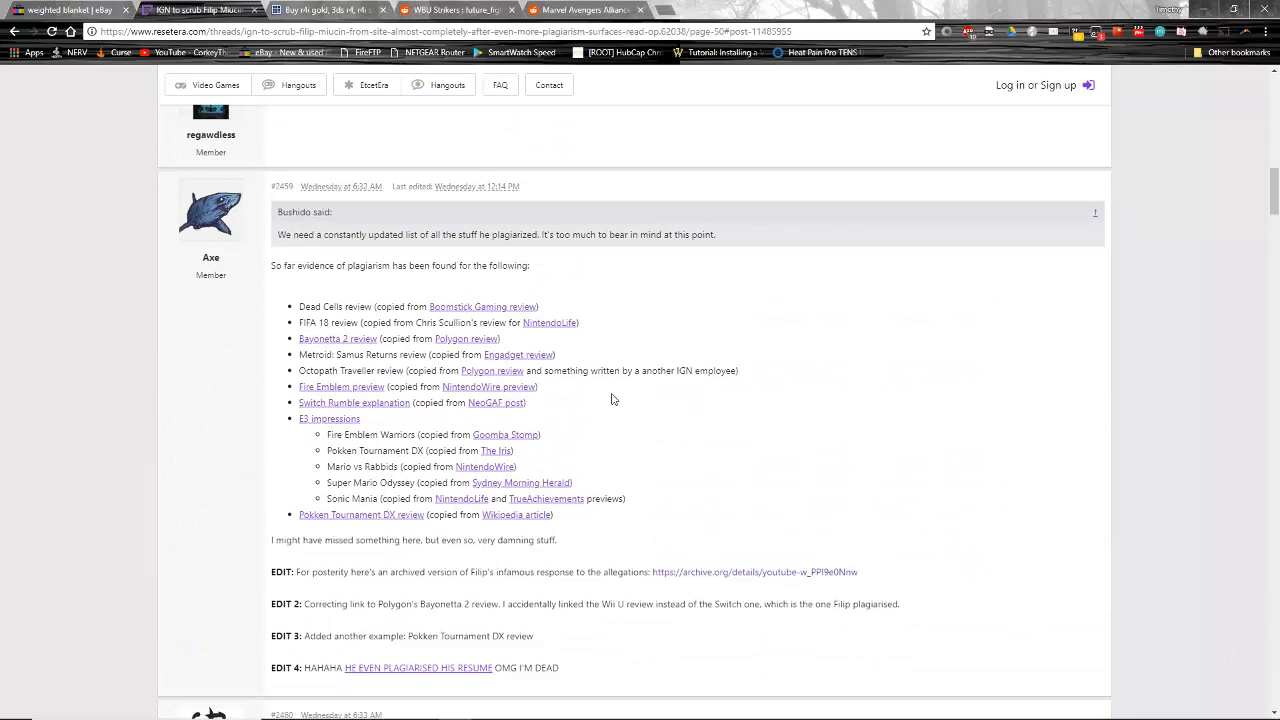
{"action": "scroll", "scroll_direction": "down", "scroll_amount": 3}
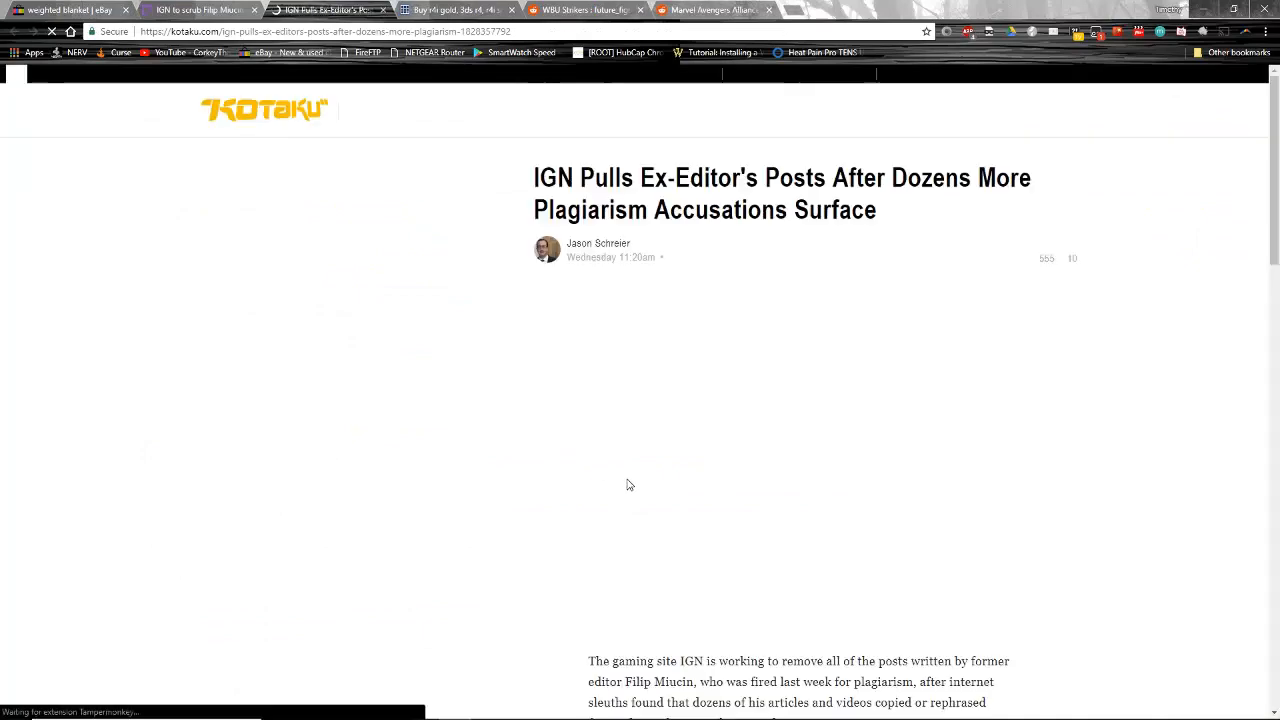
- Scroll the Kotaku article down to the LinkedIn resume versus job template comparison image
{"action": "scroll", "scroll_direction": "down", "scroll_amount": 3}
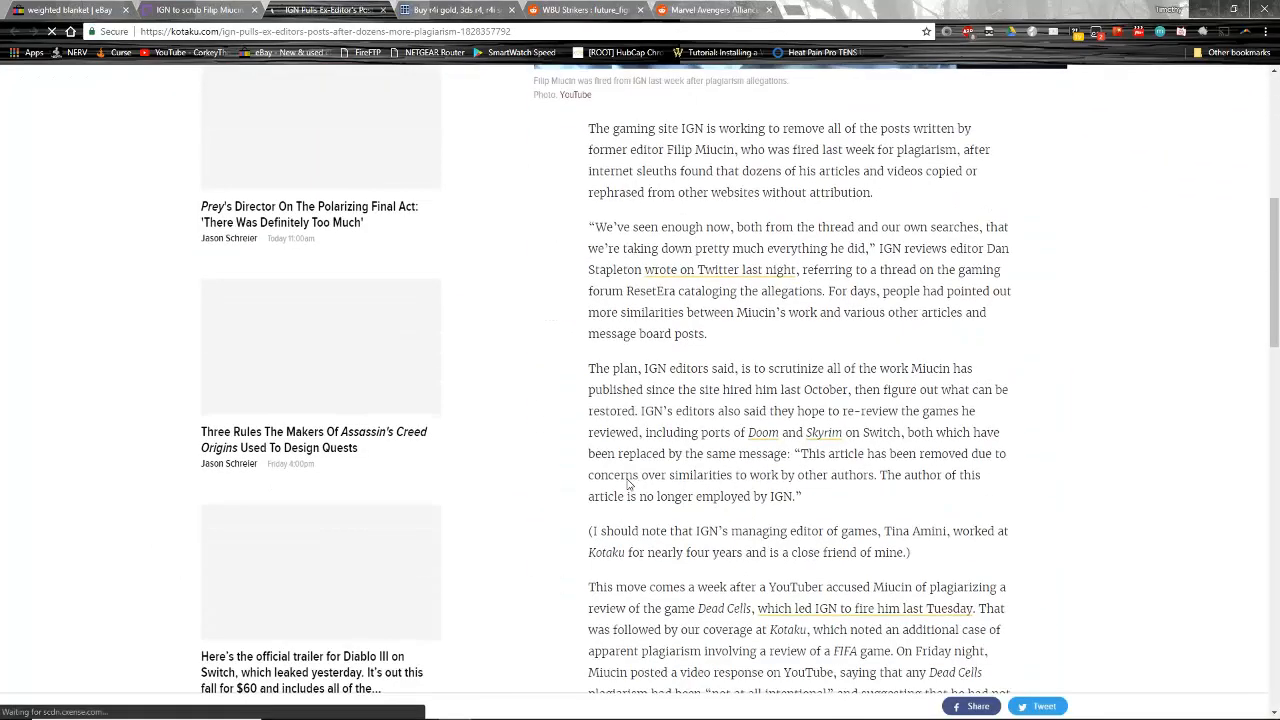
{"action": "scroll", "scroll_direction": "down", "scroll_amount": 3}
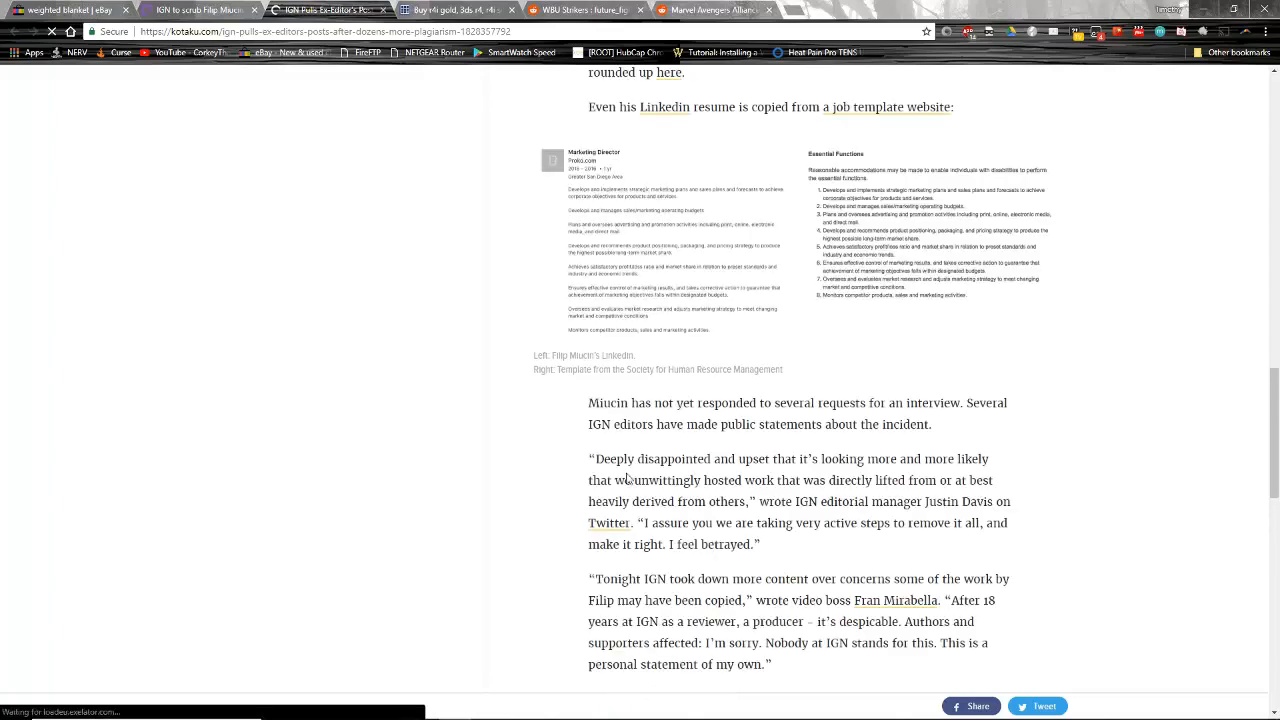
{"action": "scroll", "scroll_direction": "down", "scroll_amount": 3}
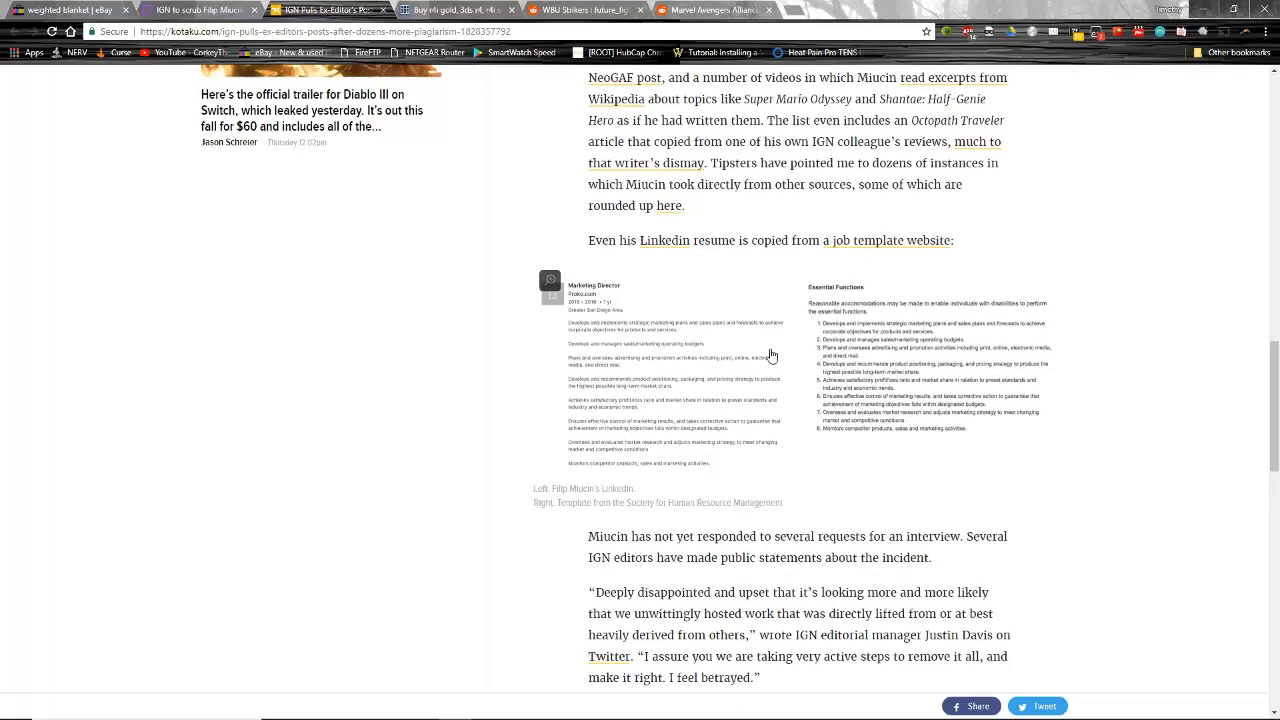
{"action": "mouse_move", "coordinate": [1008, 296]}
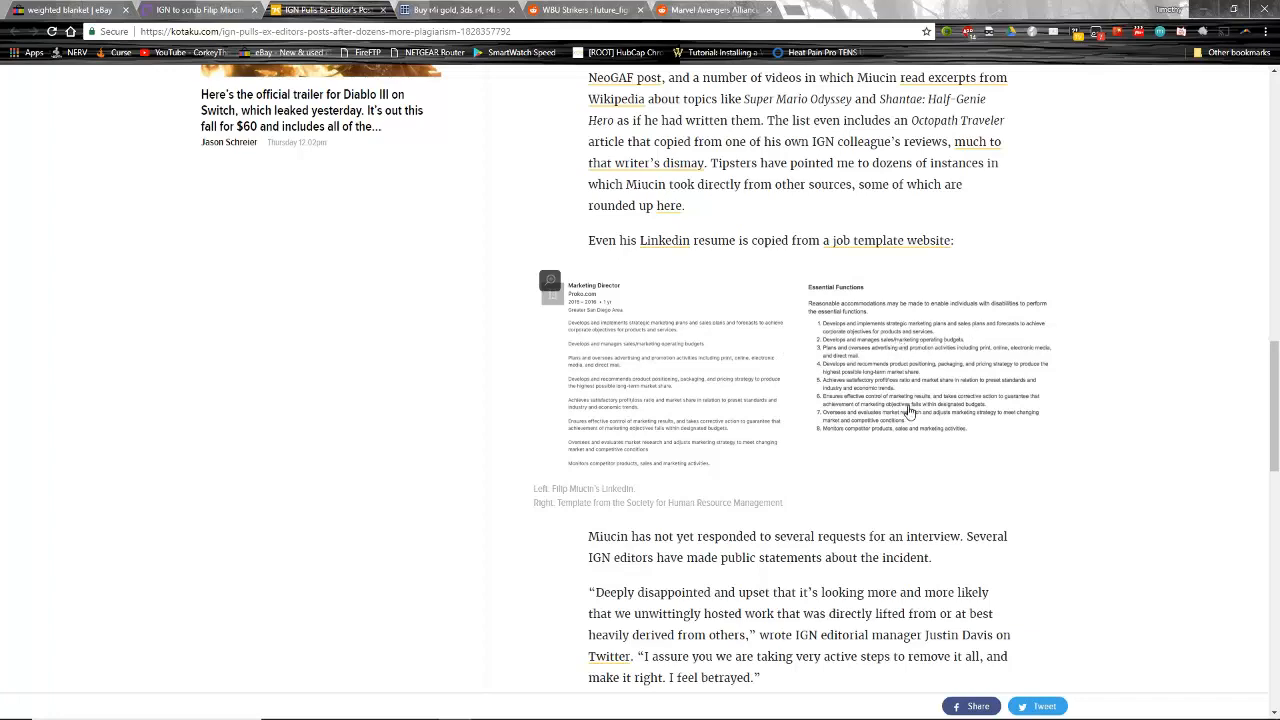
{"action": "scroll", "scroll_direction": "down", "scroll_amount": 3}
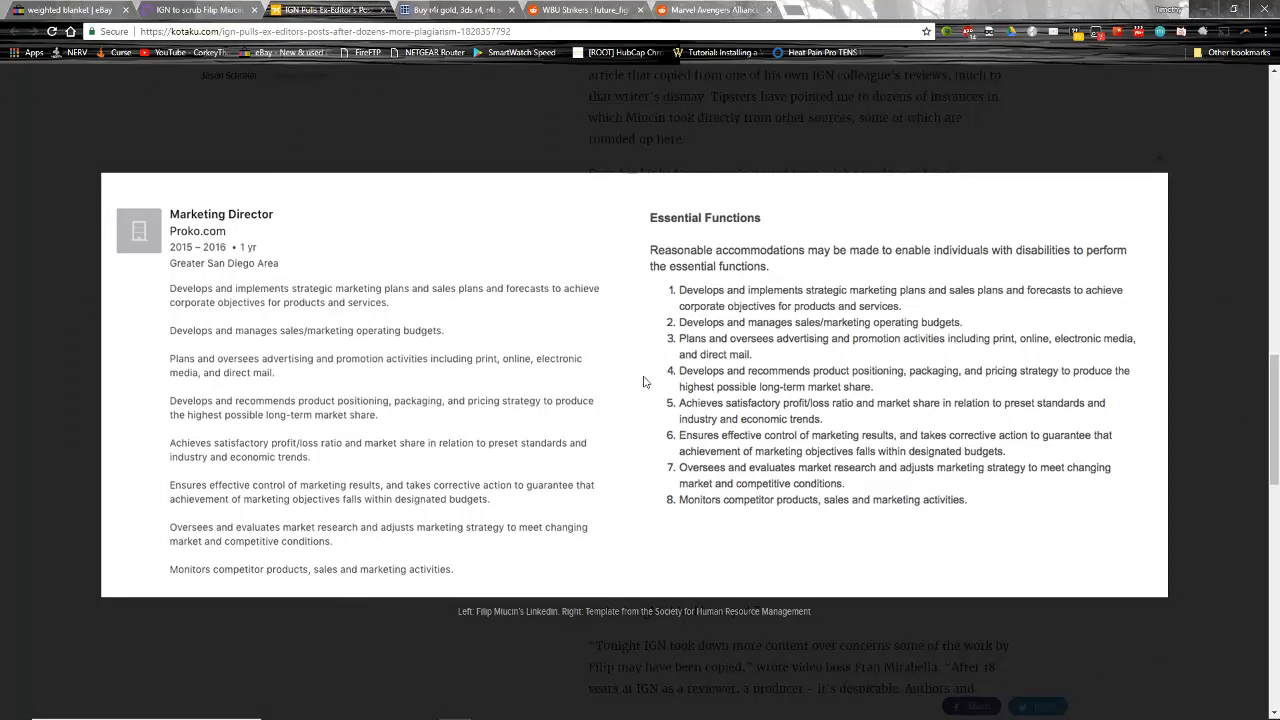
{"action": "mouse_move", "coordinate": [258, 660]}
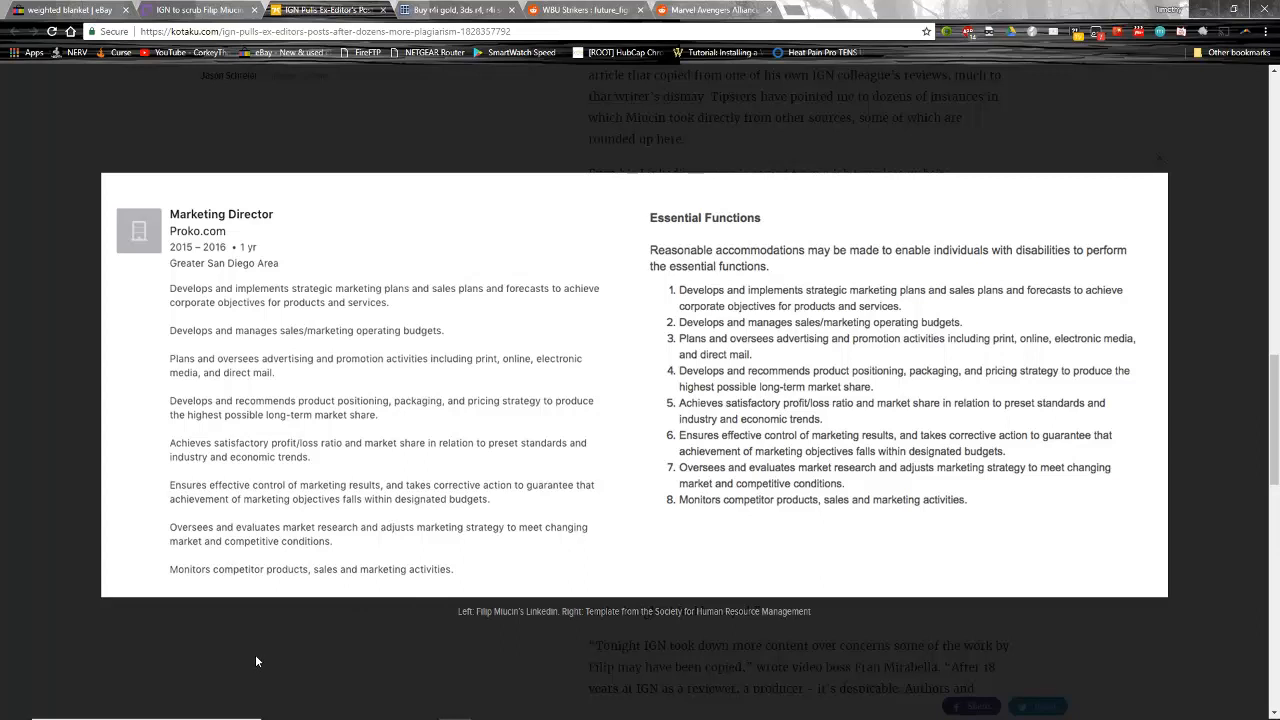
{"action": "mouse_move", "coordinate": [756, 364]}
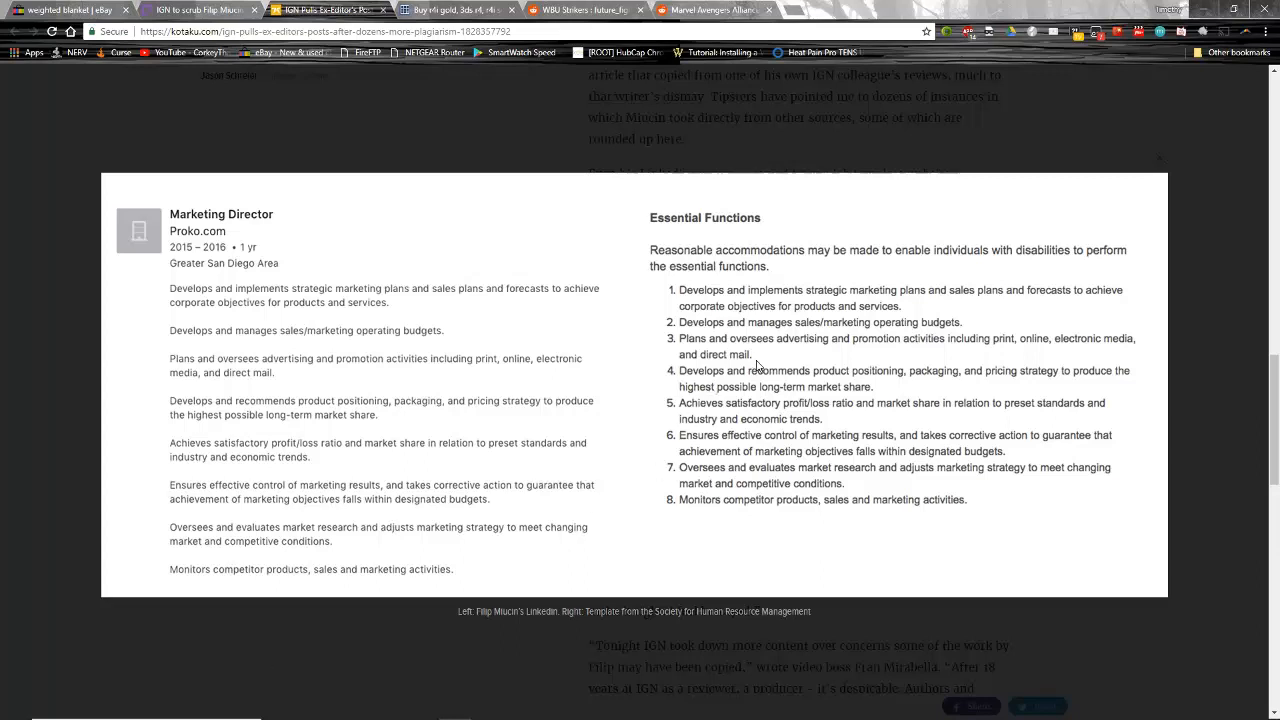
{"action": "mouse_move", "coordinate": [704, 372]}
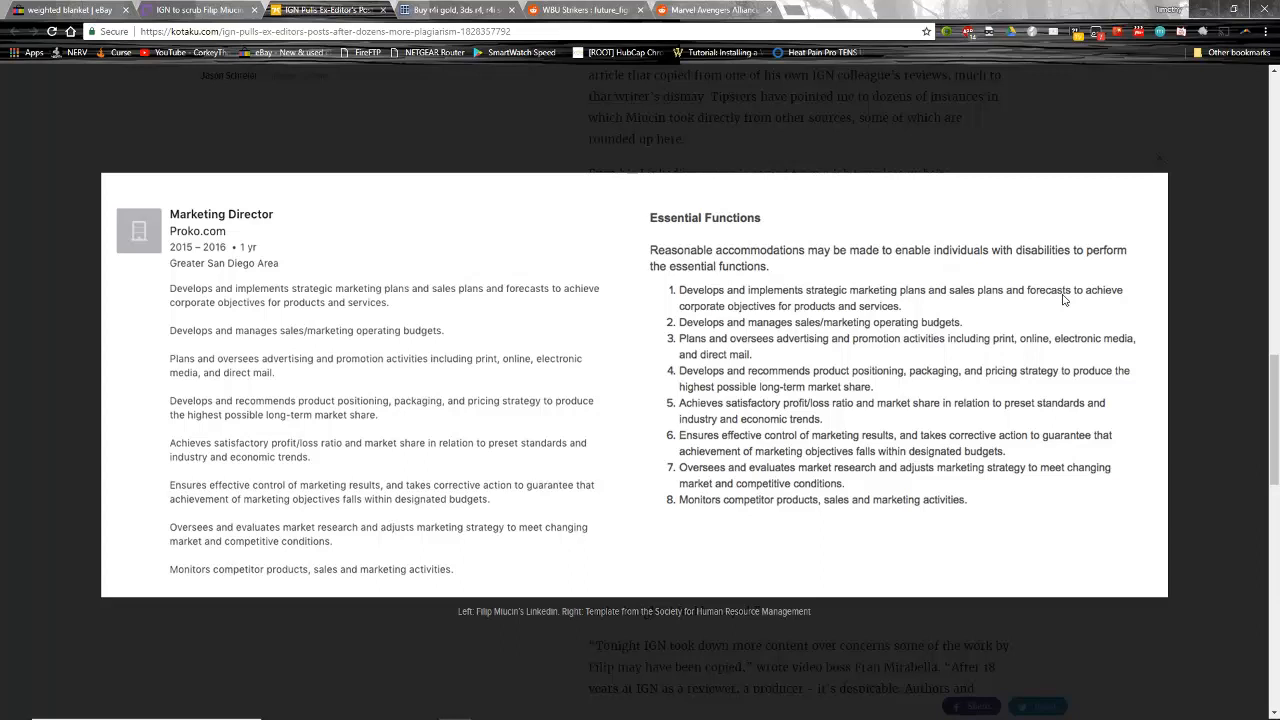
{"action": "mouse_move", "coordinate": [512, 328]}
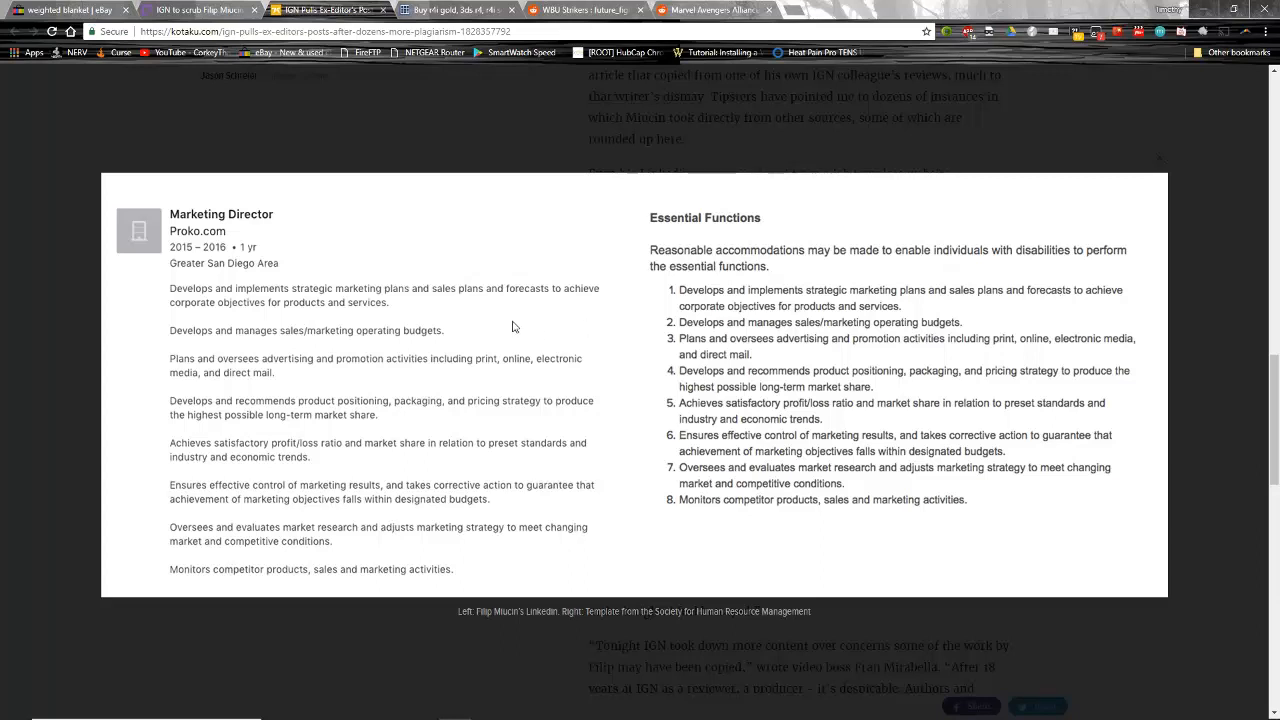
{"action": "mouse_move", "coordinate": [336, 292]}
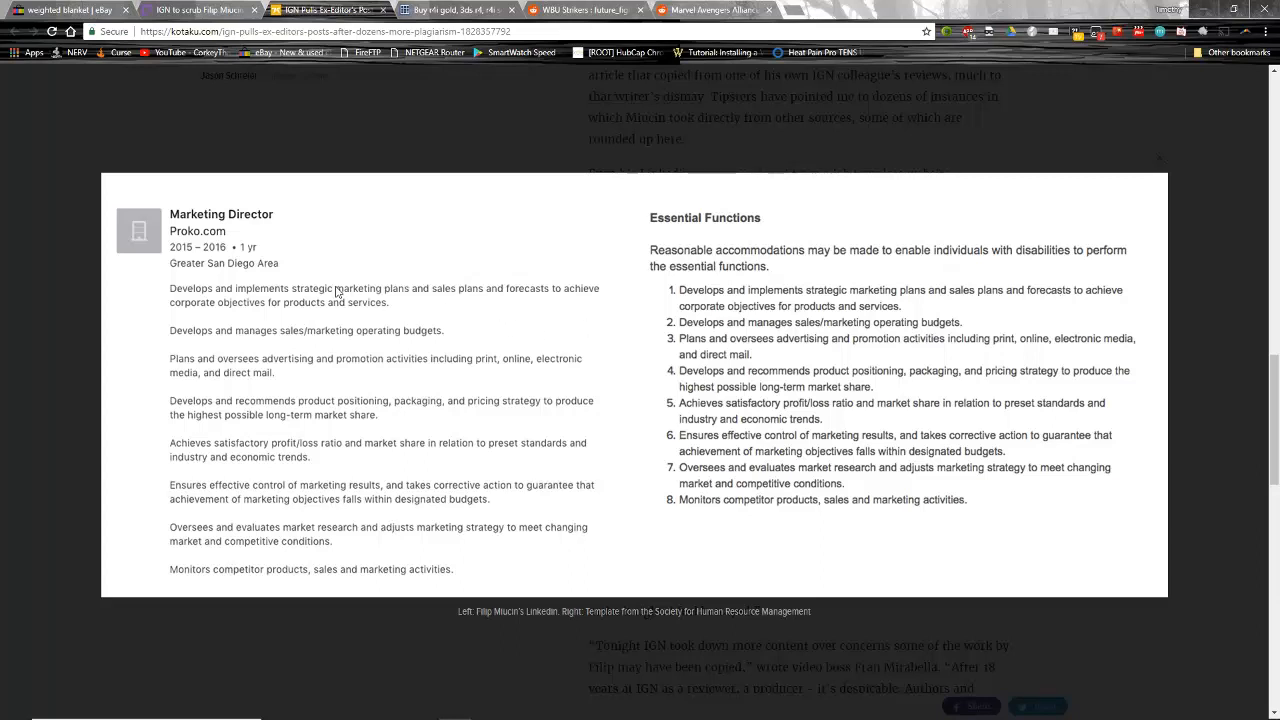
{"action": "mouse_move", "coordinate": [504, 400]}
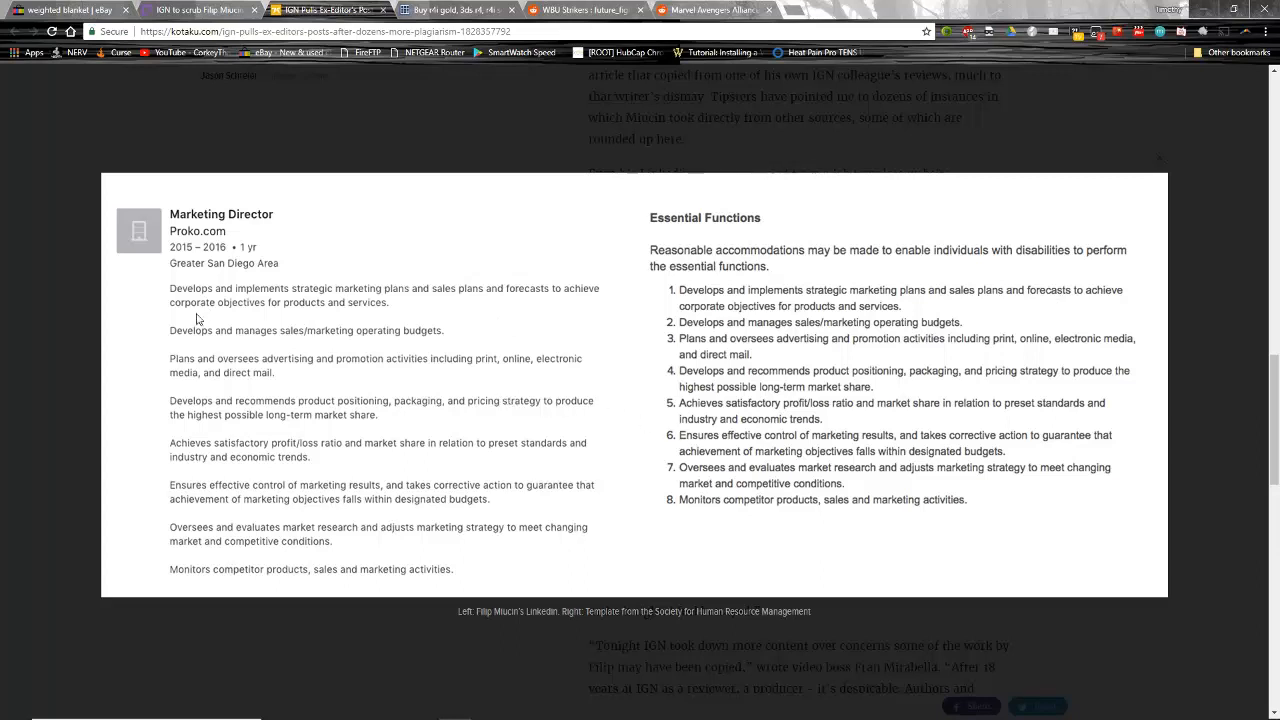
{"action": "mouse_move", "coordinate": [412, 300]}
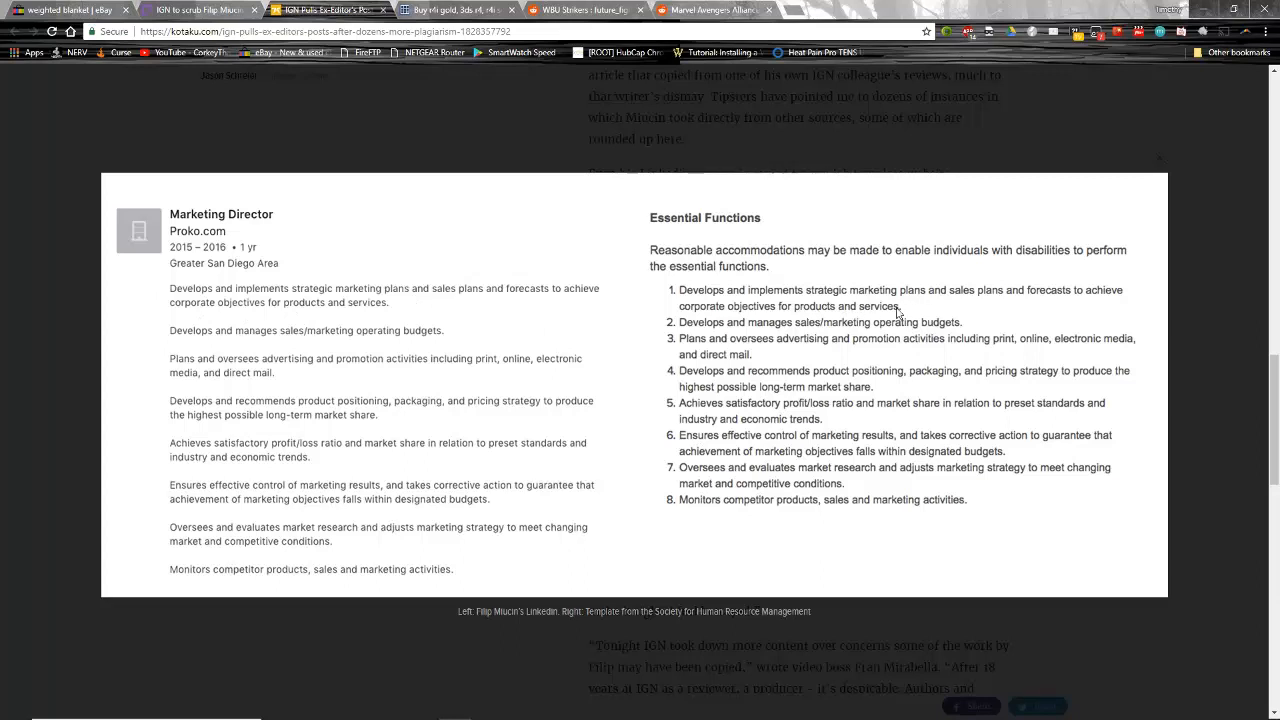
{"action": "mouse_move", "coordinate": [944, 312]}
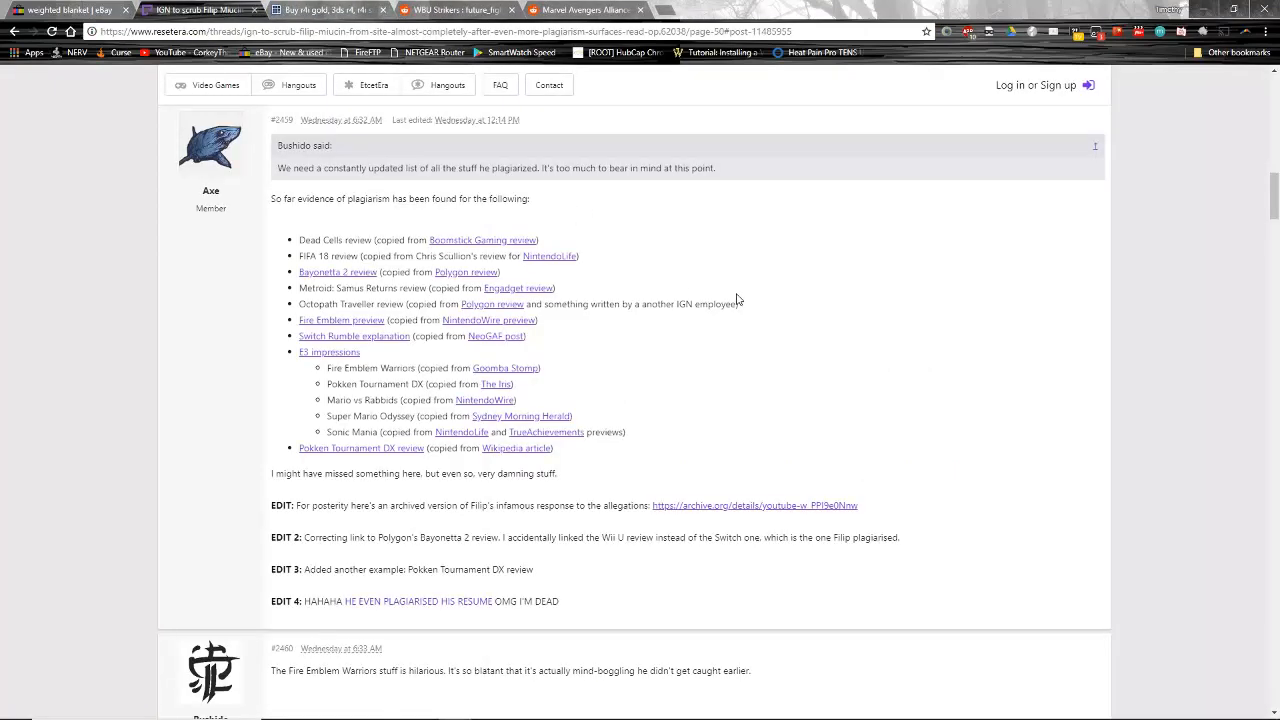
{"action": "mouse_move", "coordinate": [770, 344]}
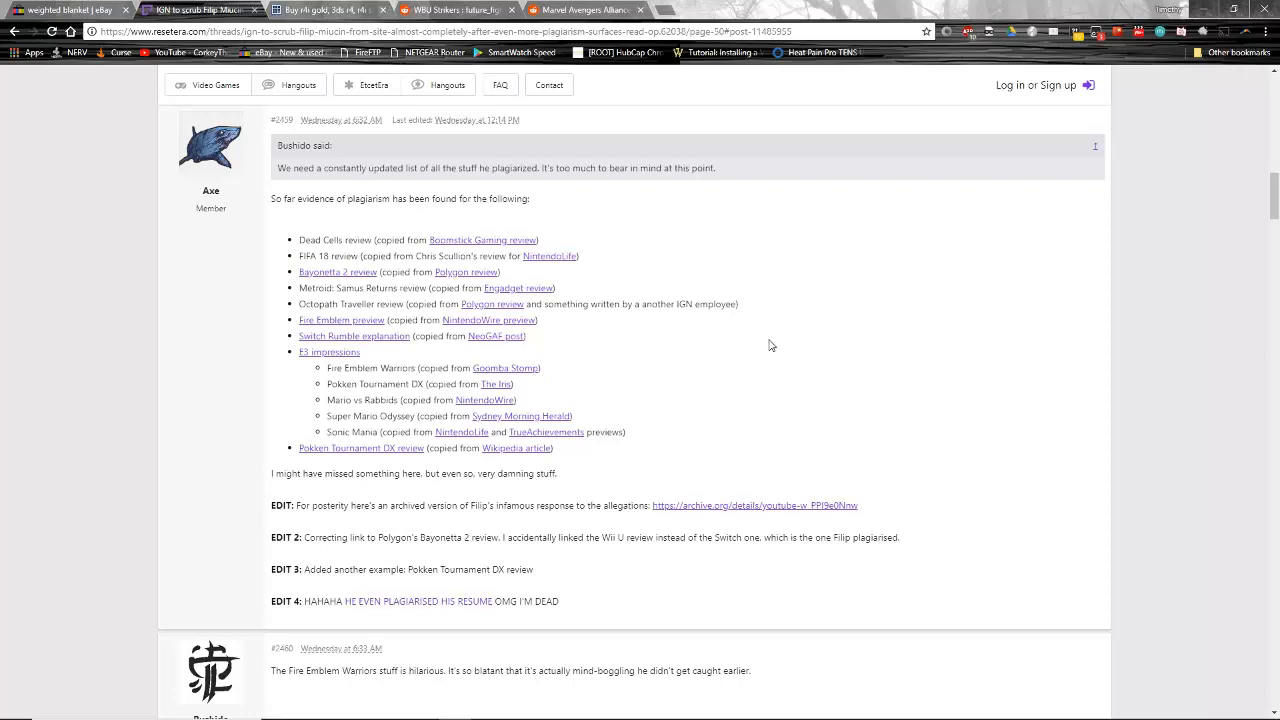
{"action": "scroll", "scroll_direction": "down", "scroll_amount": 3}
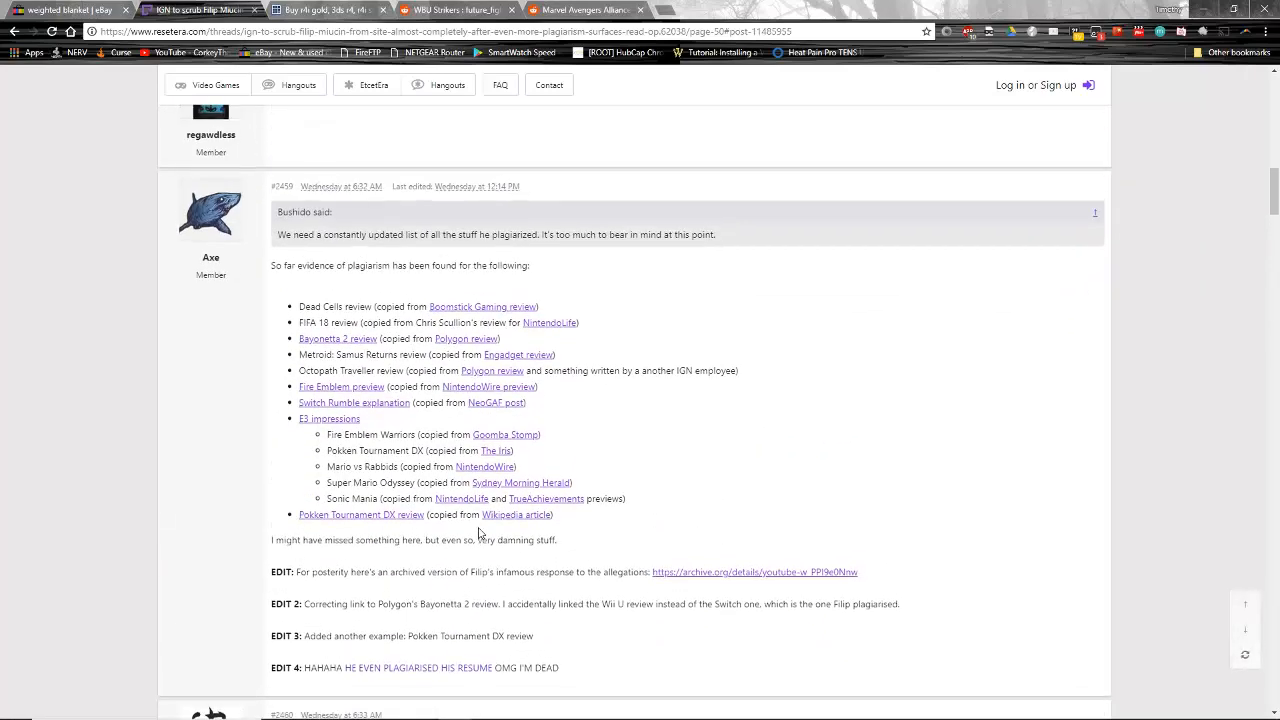
{"action": "scroll", "scroll_direction": "down", "scroll_amount": 3}
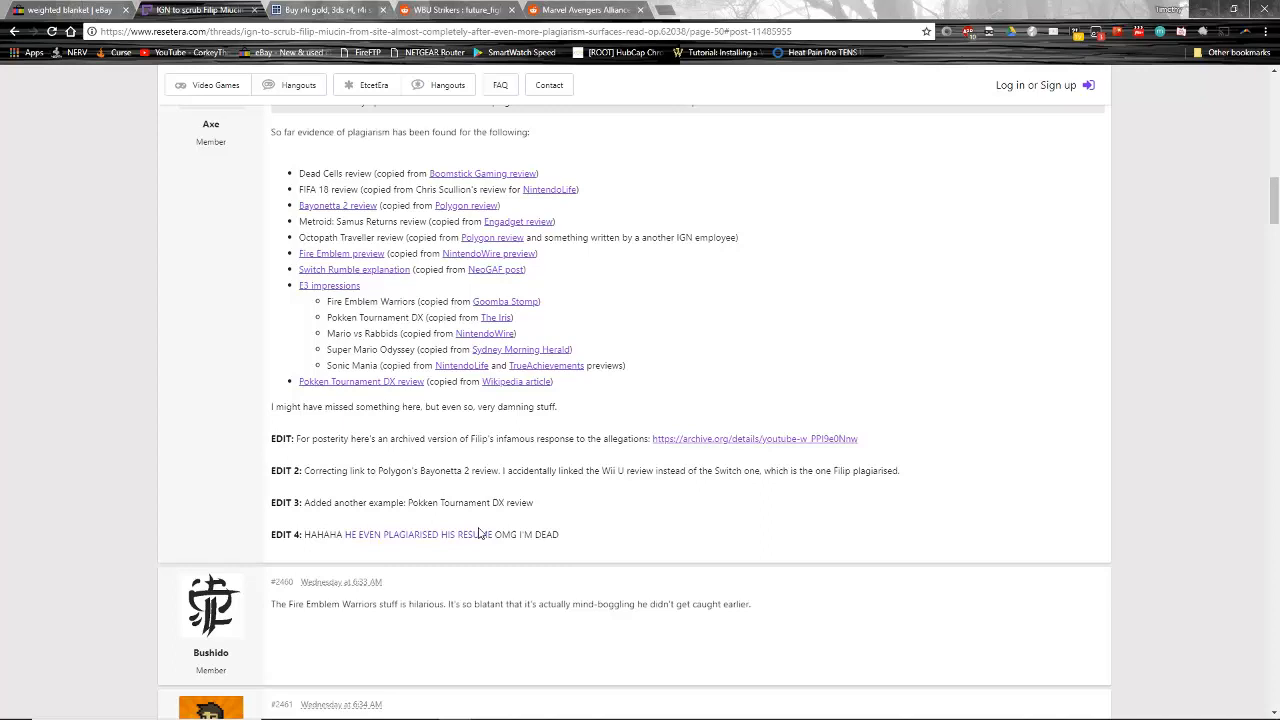
{"action": "mouse_move", "coordinate": [510, 290]}
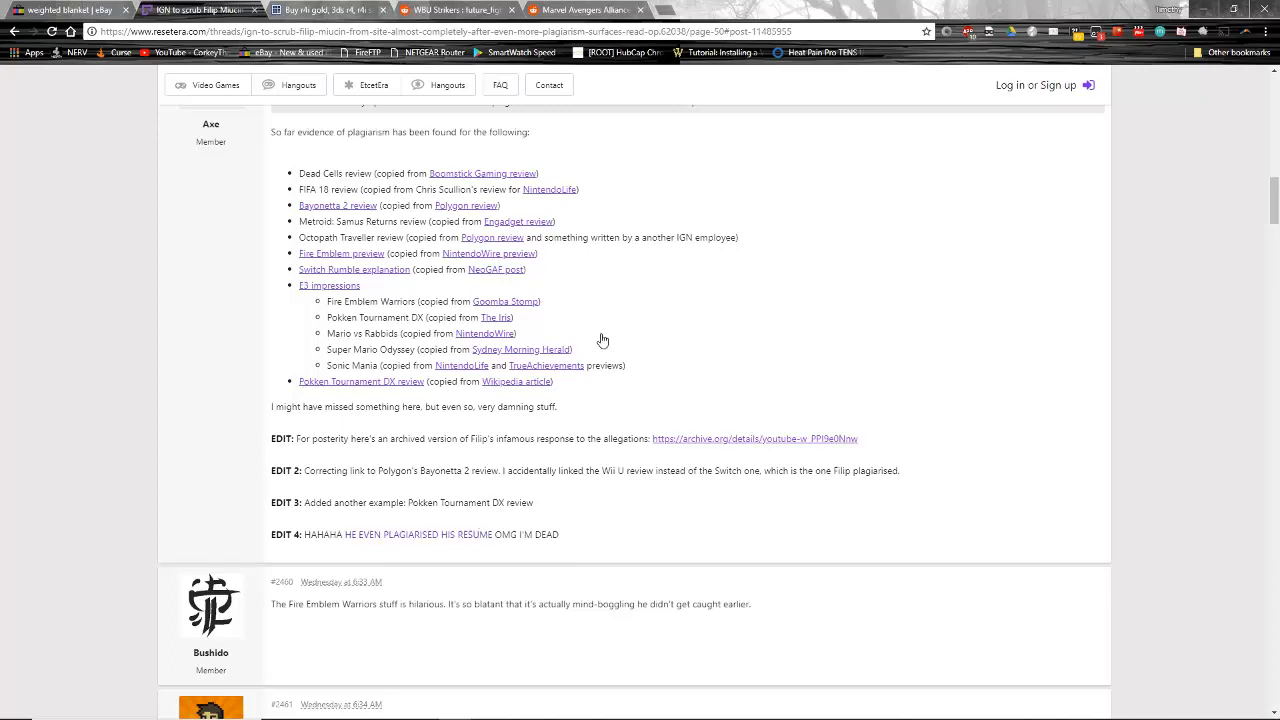
{"action": "mouse_move", "coordinate": [672, 264]}
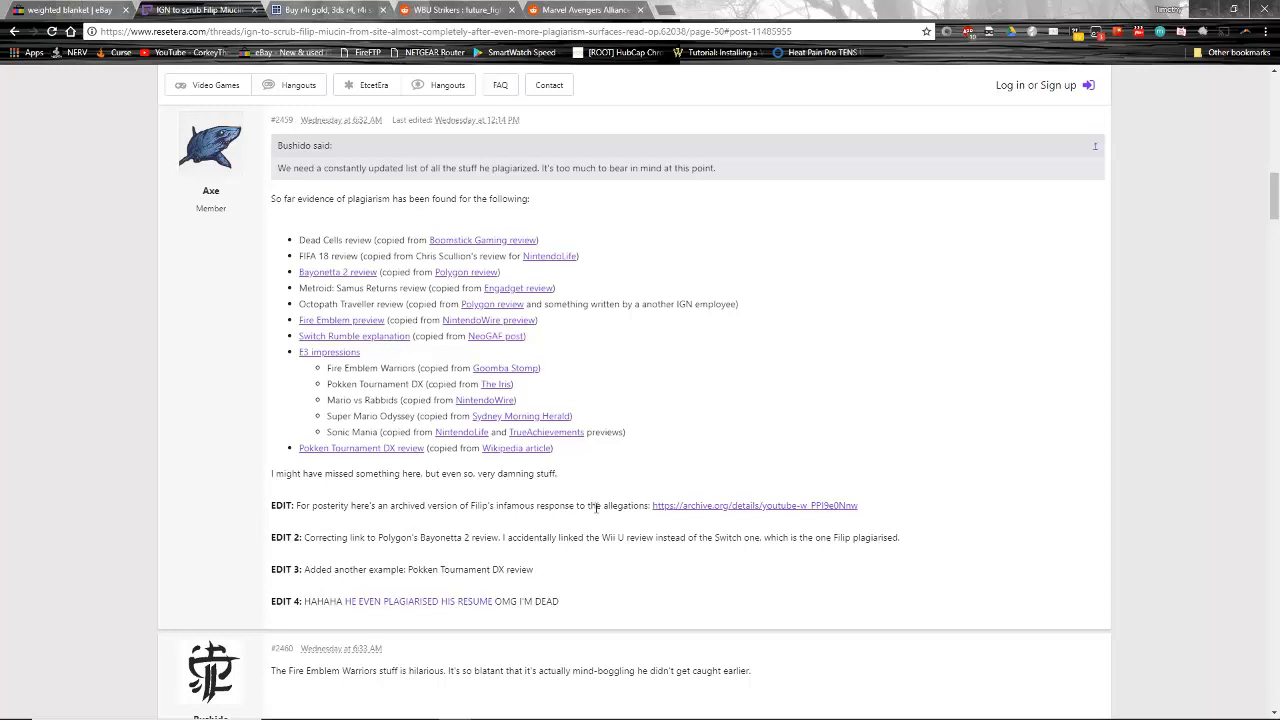
{"action": "mouse_move", "coordinate": [316, 252]}
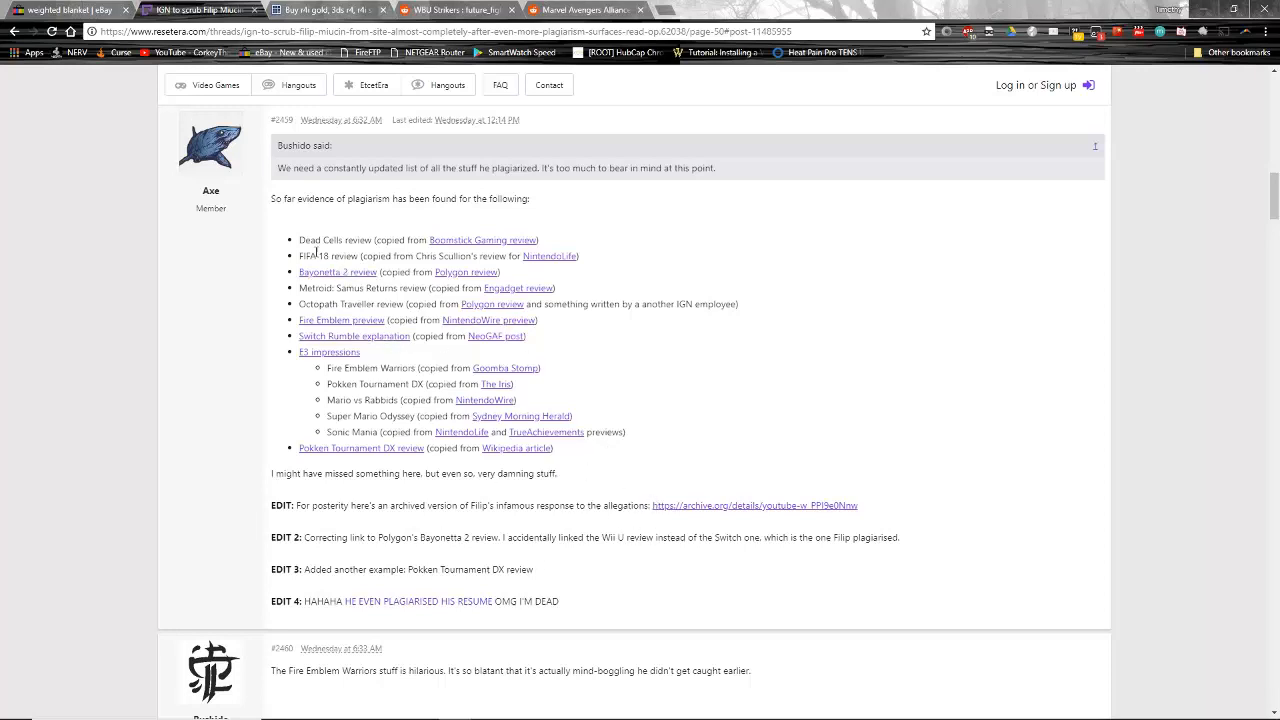
{"action": "mouse_move", "coordinate": [756, 456]}
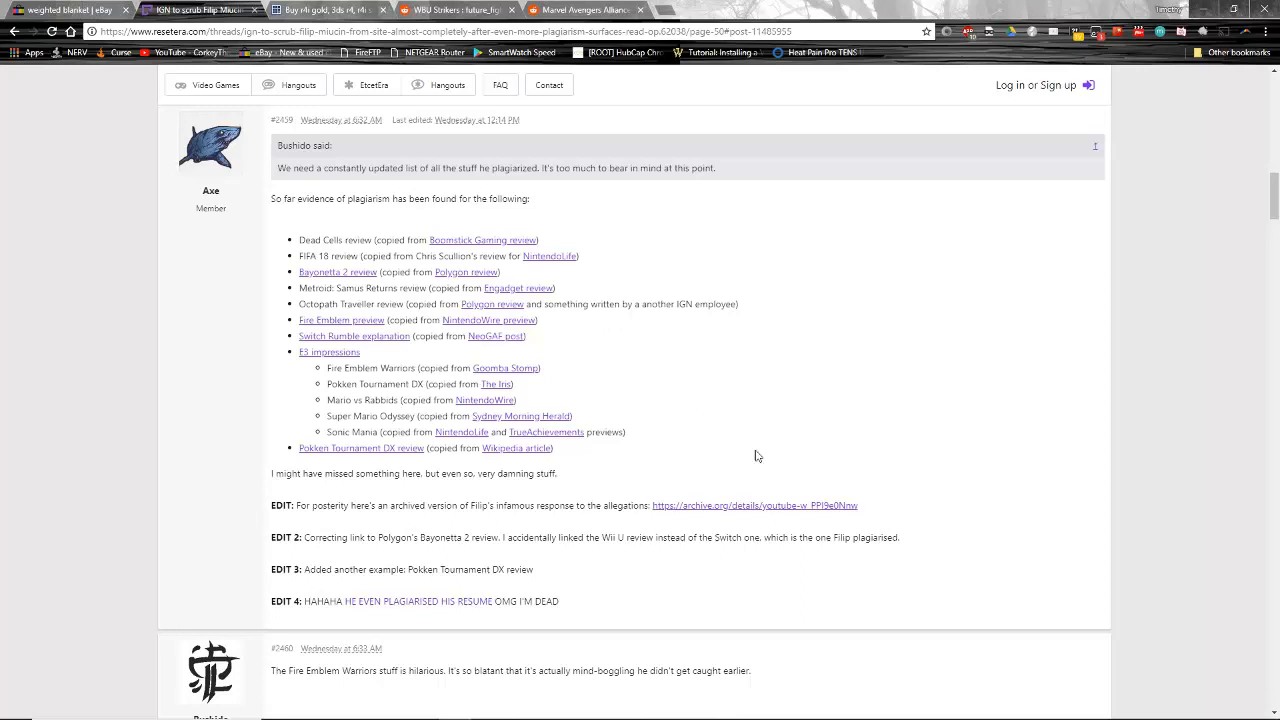
{"action": "mouse_move", "coordinate": [764, 360]}
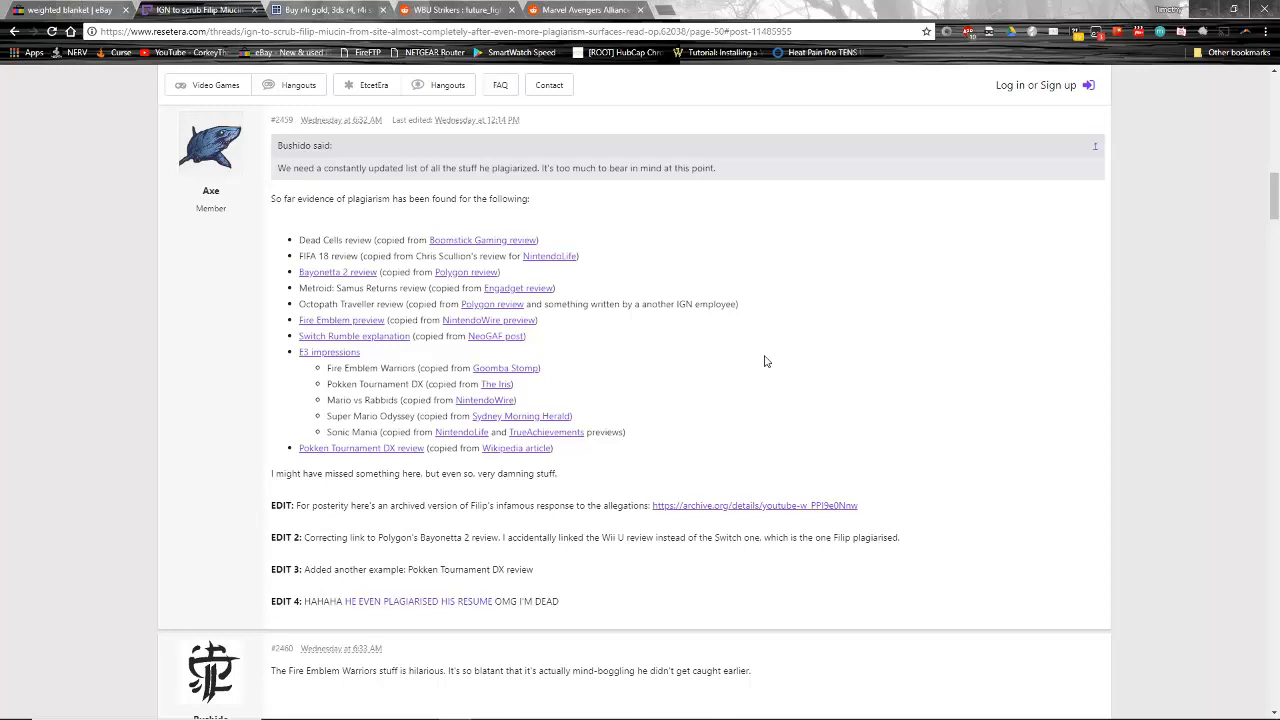
{"action": "mouse_move", "coordinate": [524, 320]}
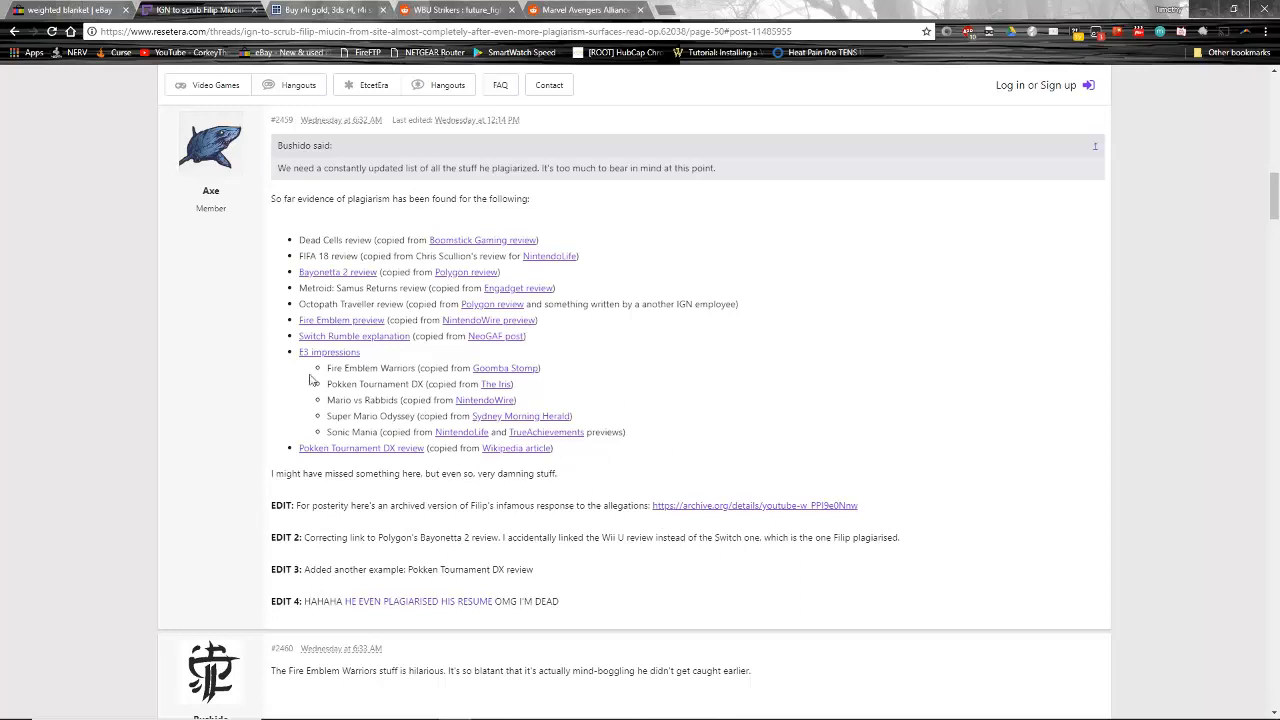
{"action": "mouse_move", "coordinate": [456, 368]}
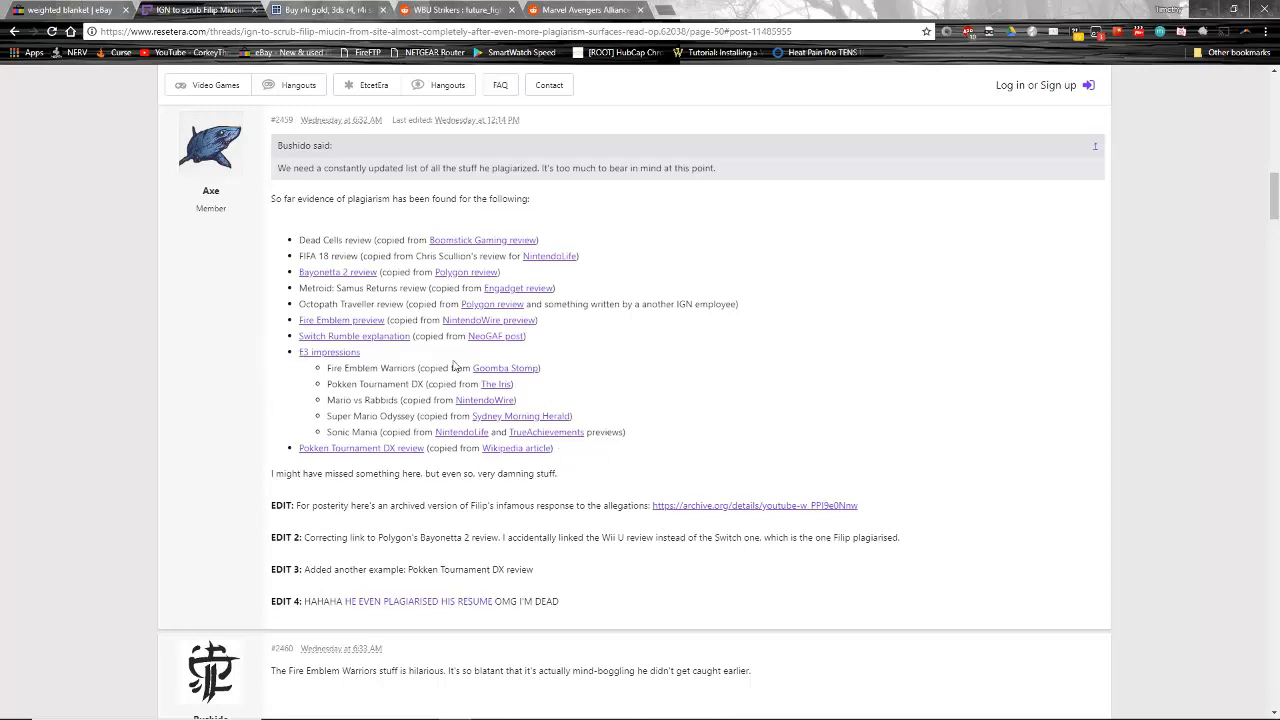
{"action": "mouse_move", "coordinate": [336, 230]}
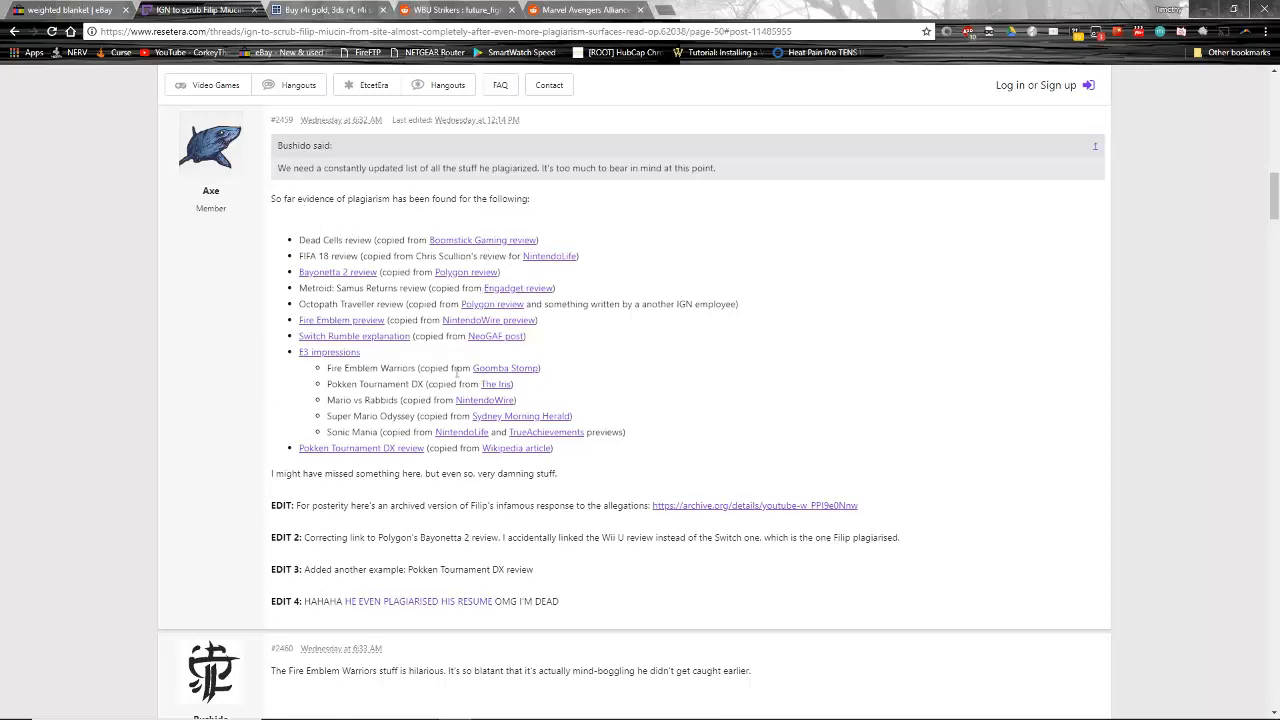
{"action": "mouse_move", "coordinate": [360, 284]}
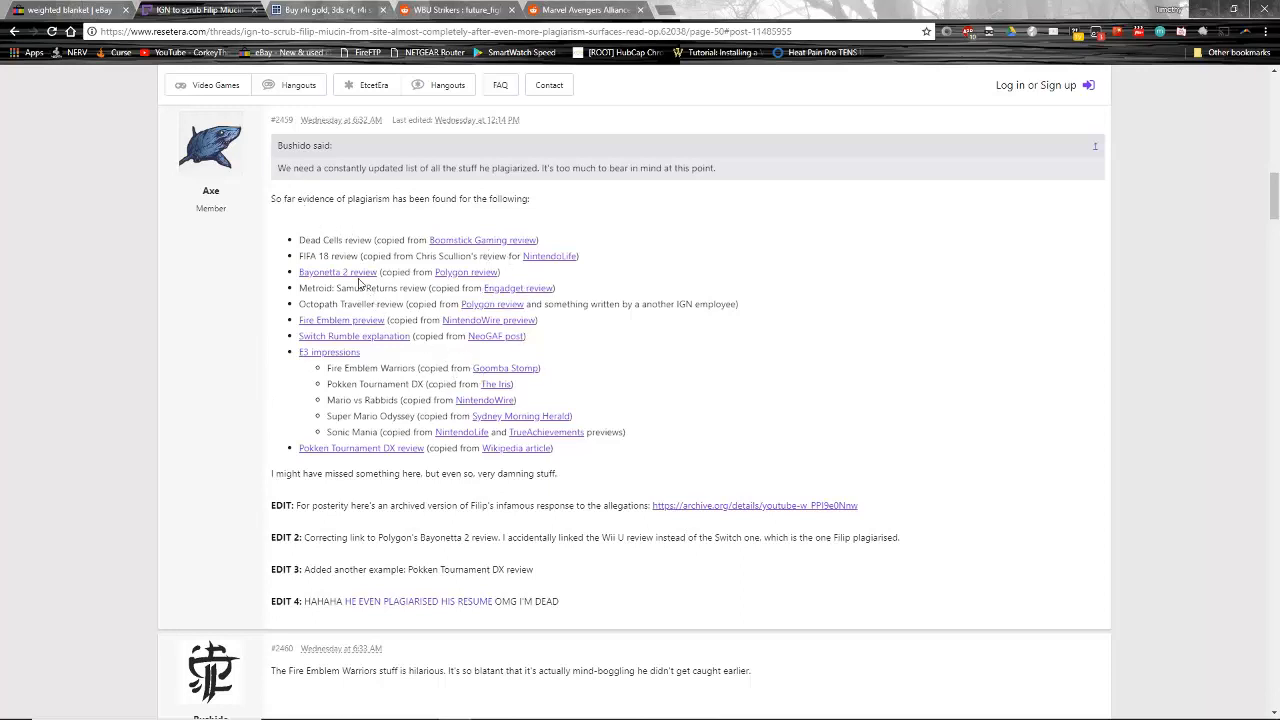
{"action": "left_click", "coordinate": [338, 272]}
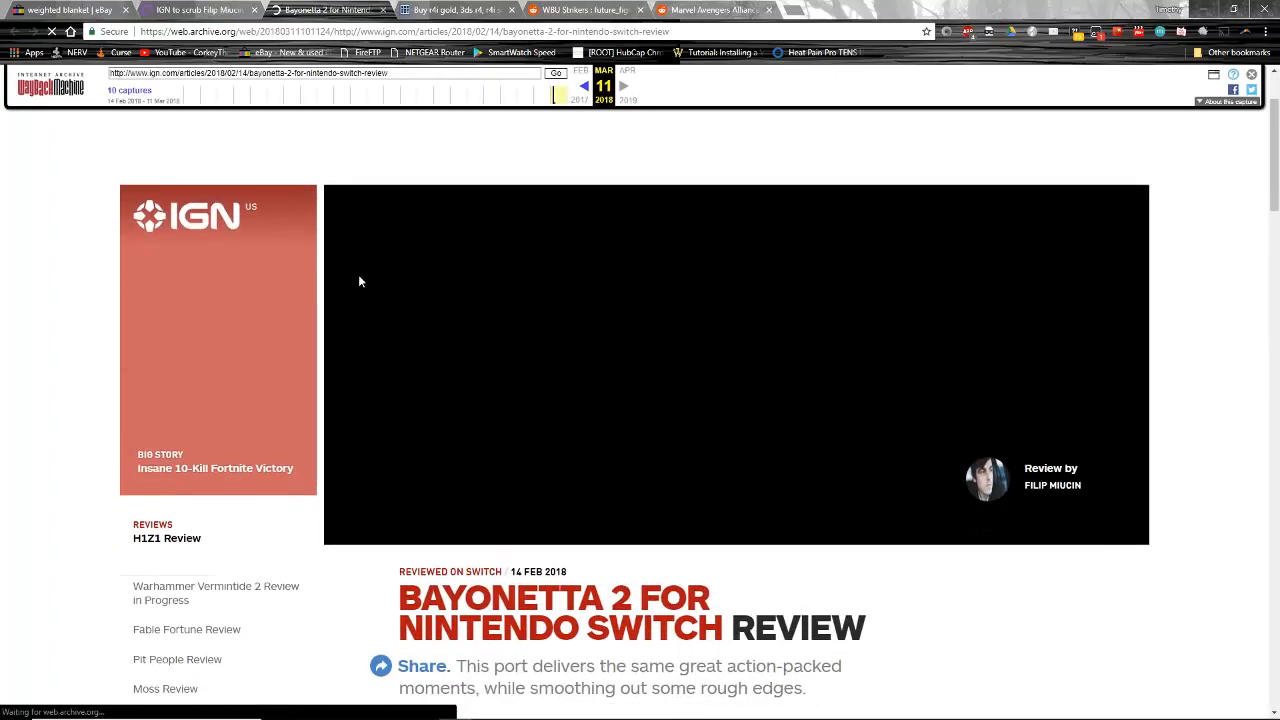
- Scroll down the archived IGN Bayonetta 2 Switch review in the Wayback Machine
{"action": "scroll", "scroll_direction": "down", "scroll_amount": 3}
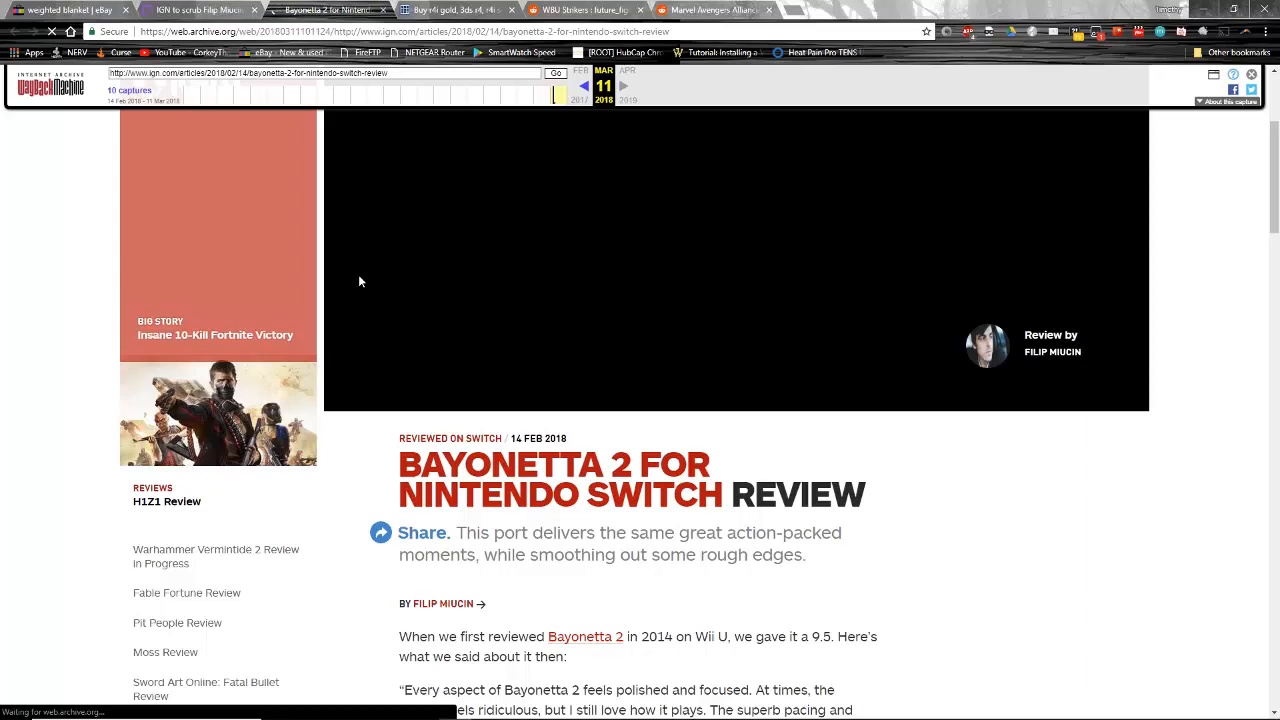
{"action": "scroll", "scroll_direction": "down", "scroll_amount": 3}
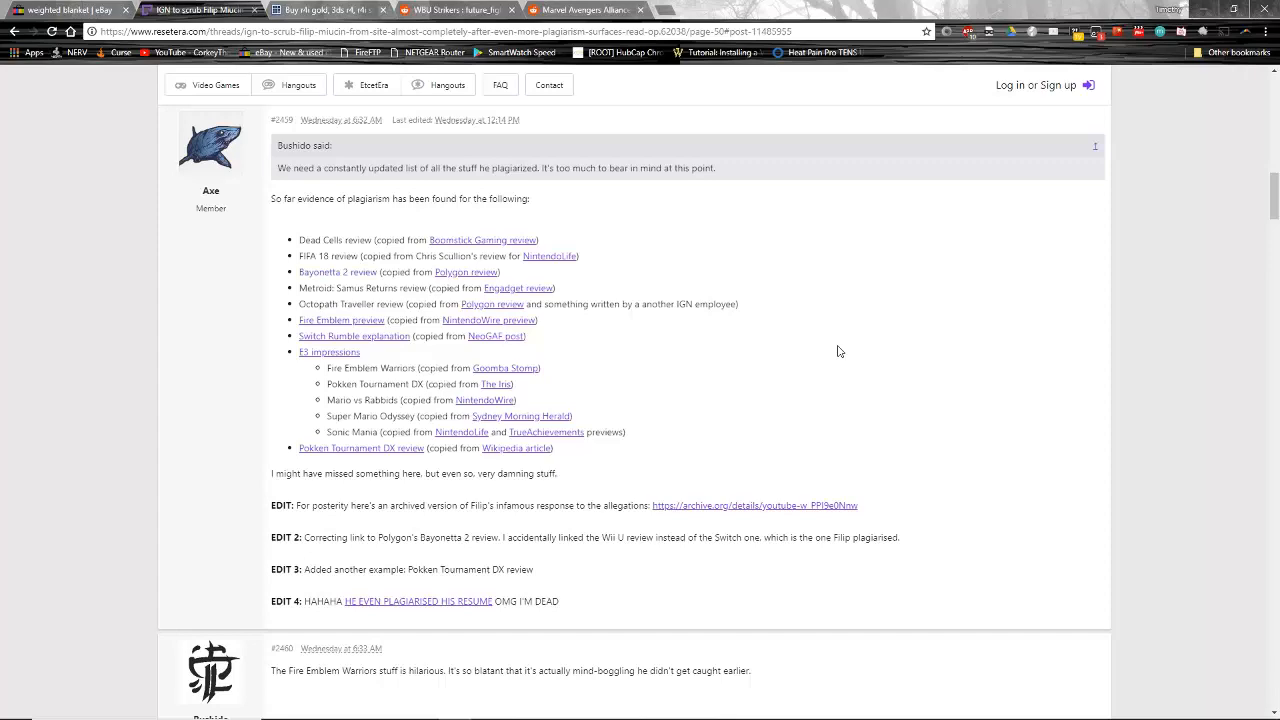
{"action": "scroll", "scroll_direction": "up", "scroll_amount": 3}
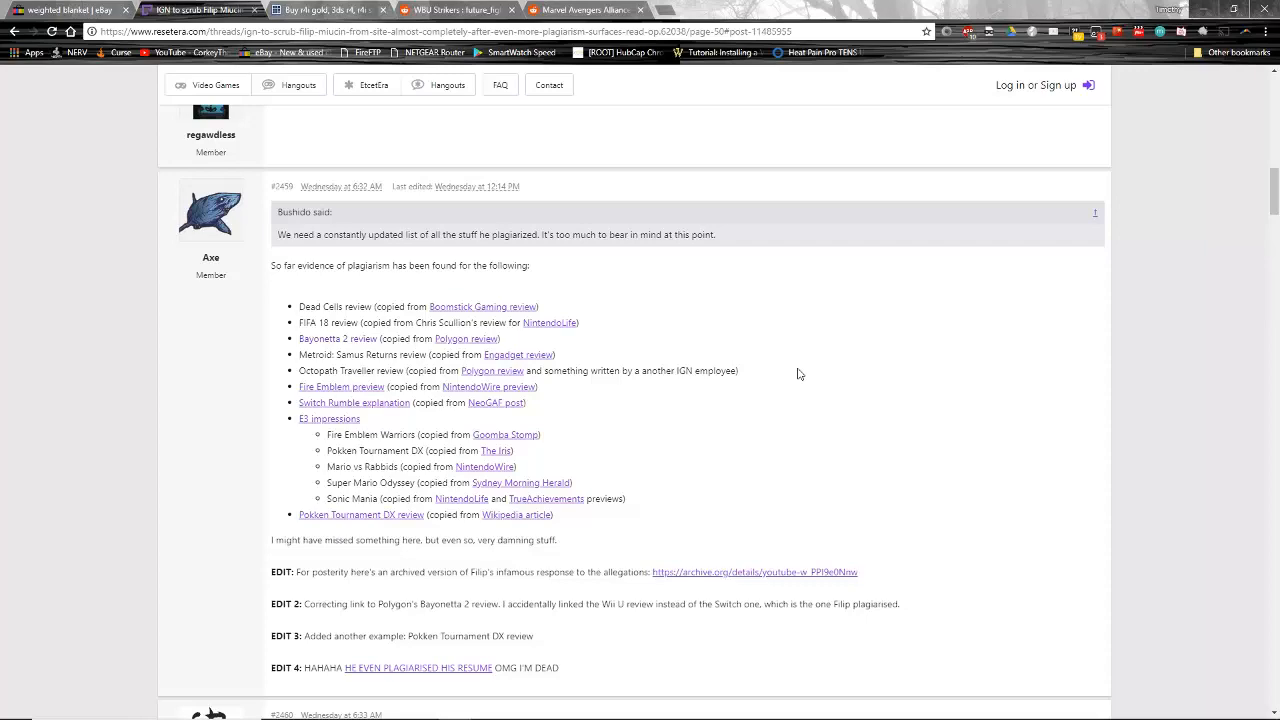
{"action": "scroll", "scroll_direction": "down", "scroll_amount": 3}
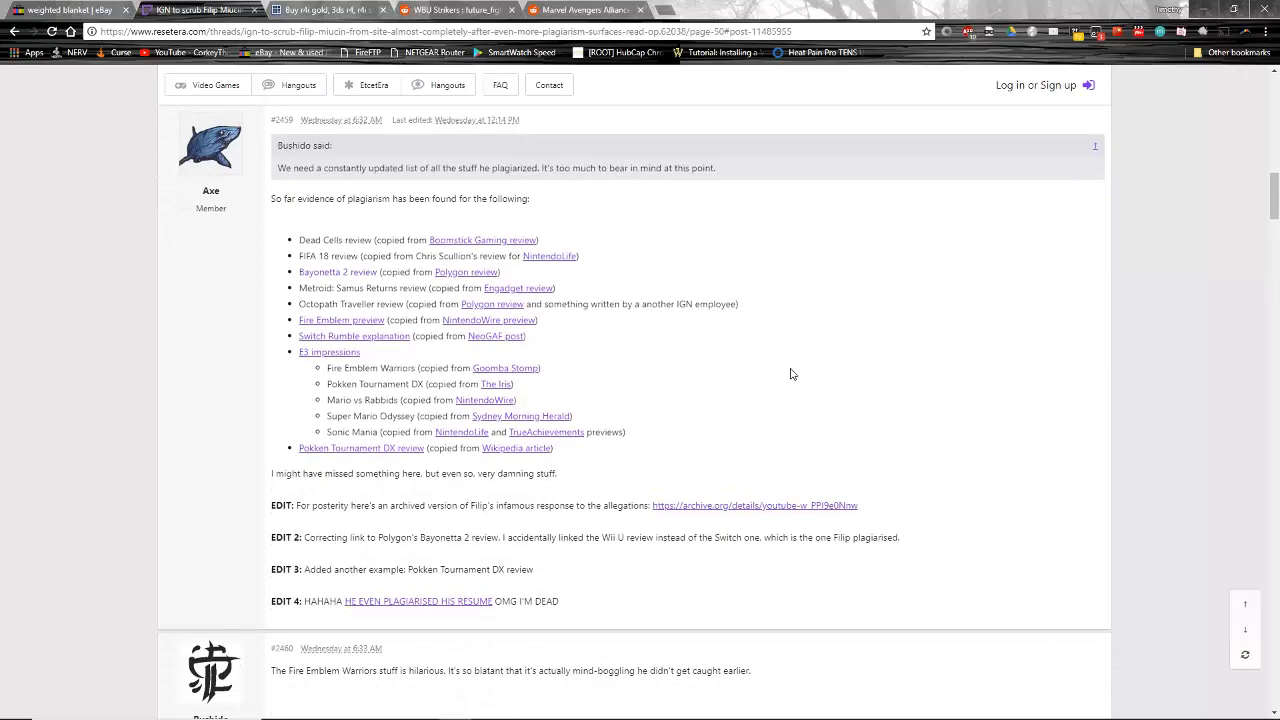
{"action": "scroll", "scroll_direction": "down", "scroll_amount": 3}
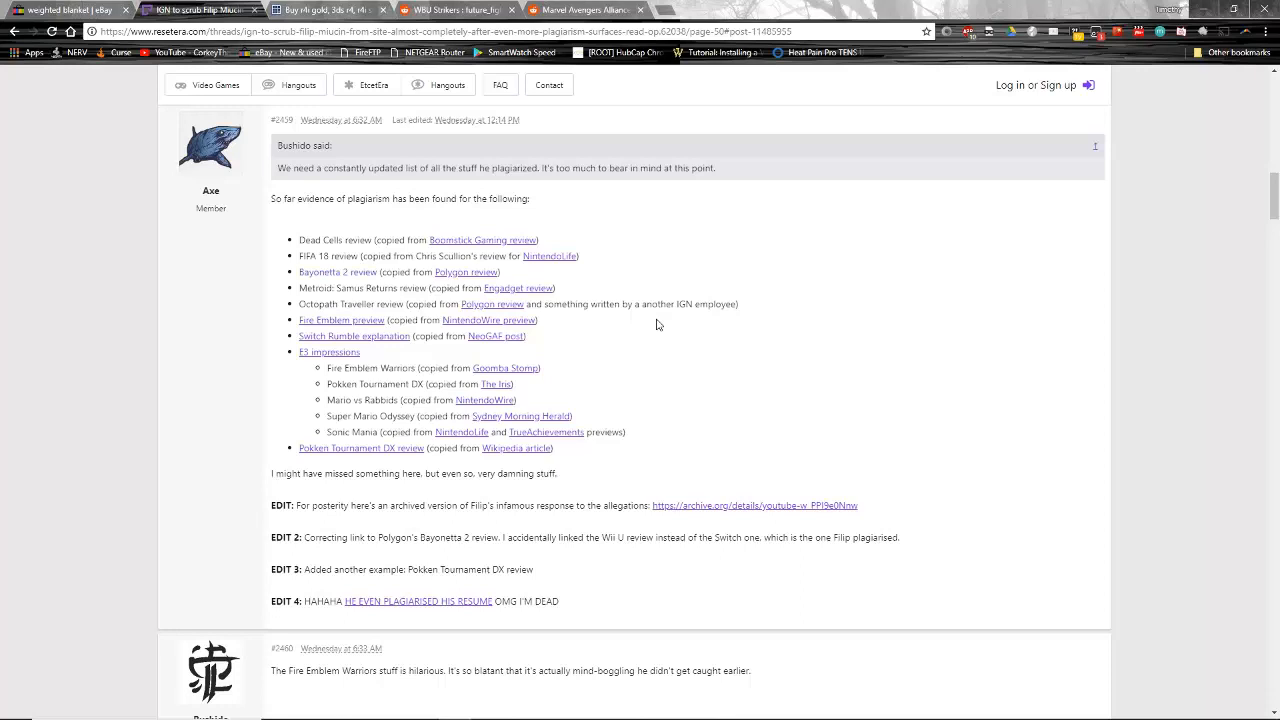
{"action": "mouse_move", "coordinate": [612, 374]}
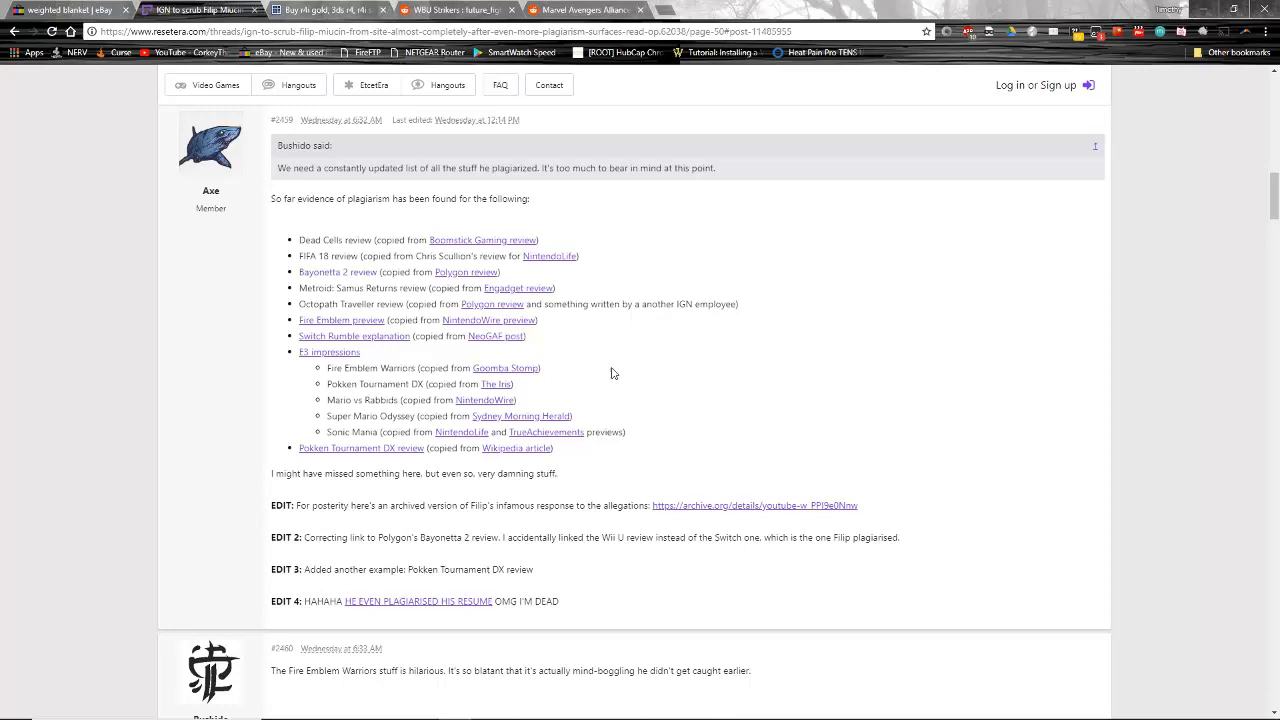
{"action": "mouse_move", "coordinate": [784, 374]}
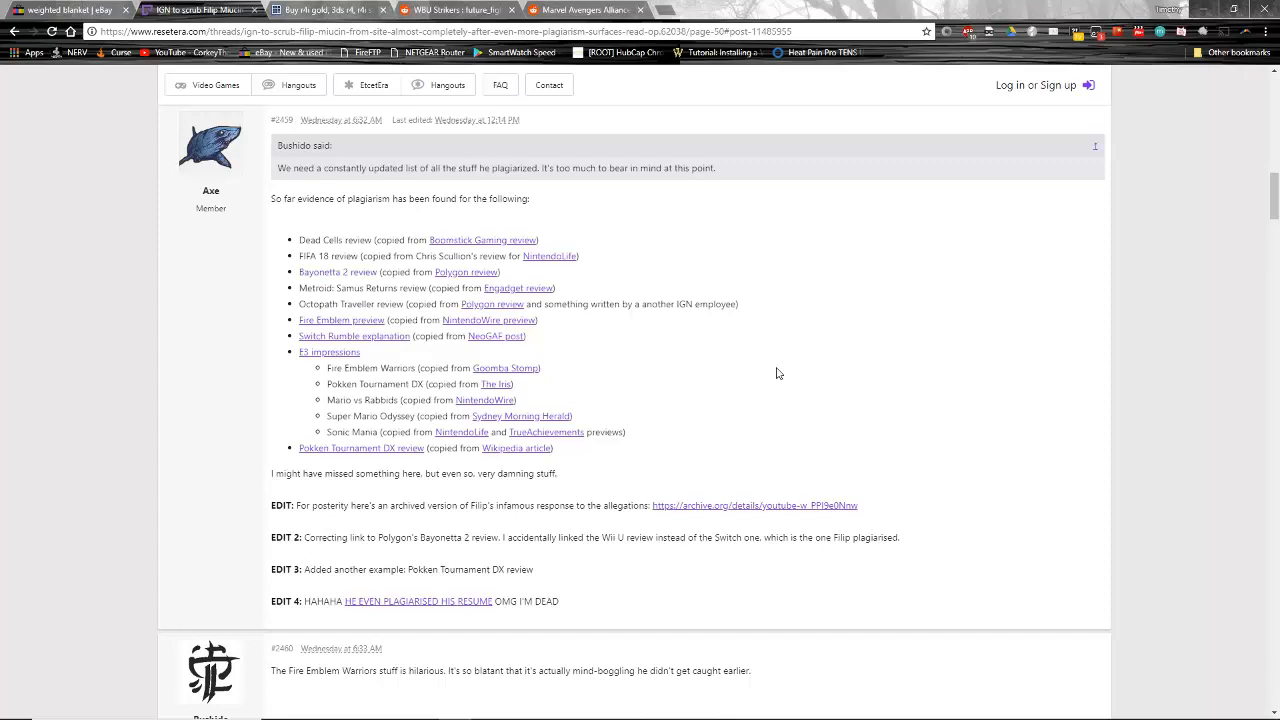
{"action": "scroll", "scroll_direction": "down", "scroll_amount": 3}
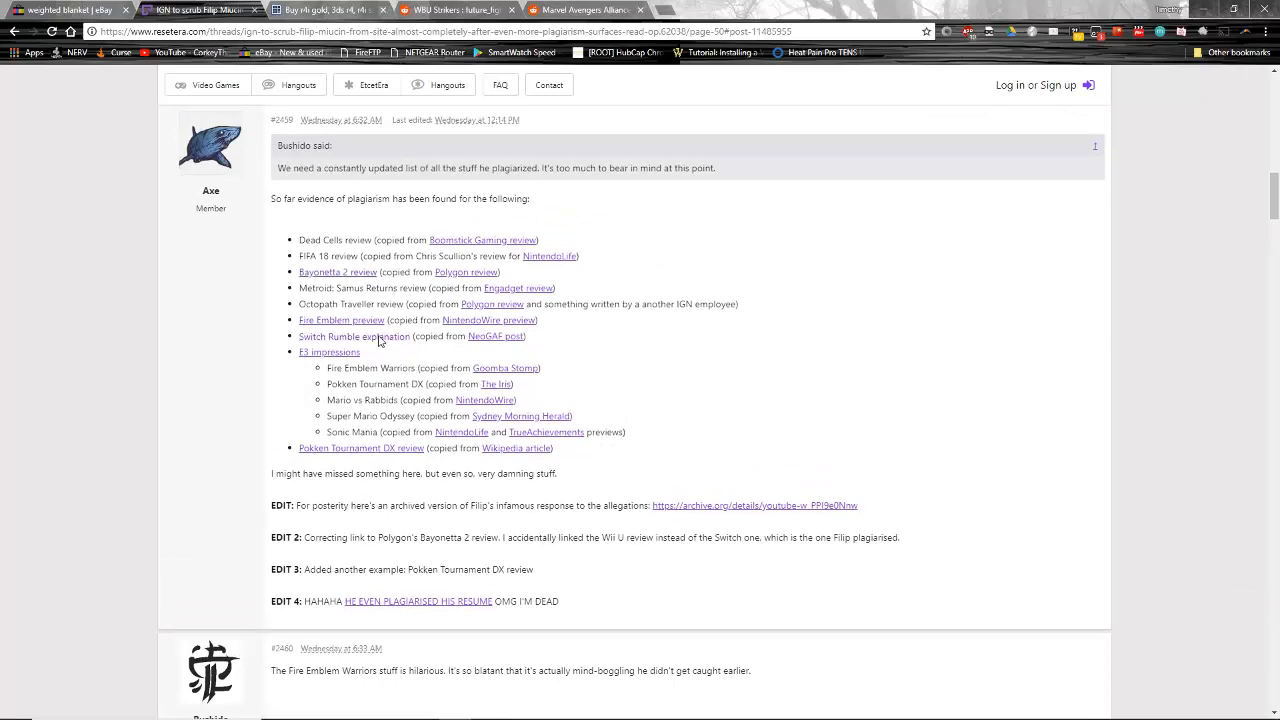
{"action": "left_click", "coordinate": [320, 10]}
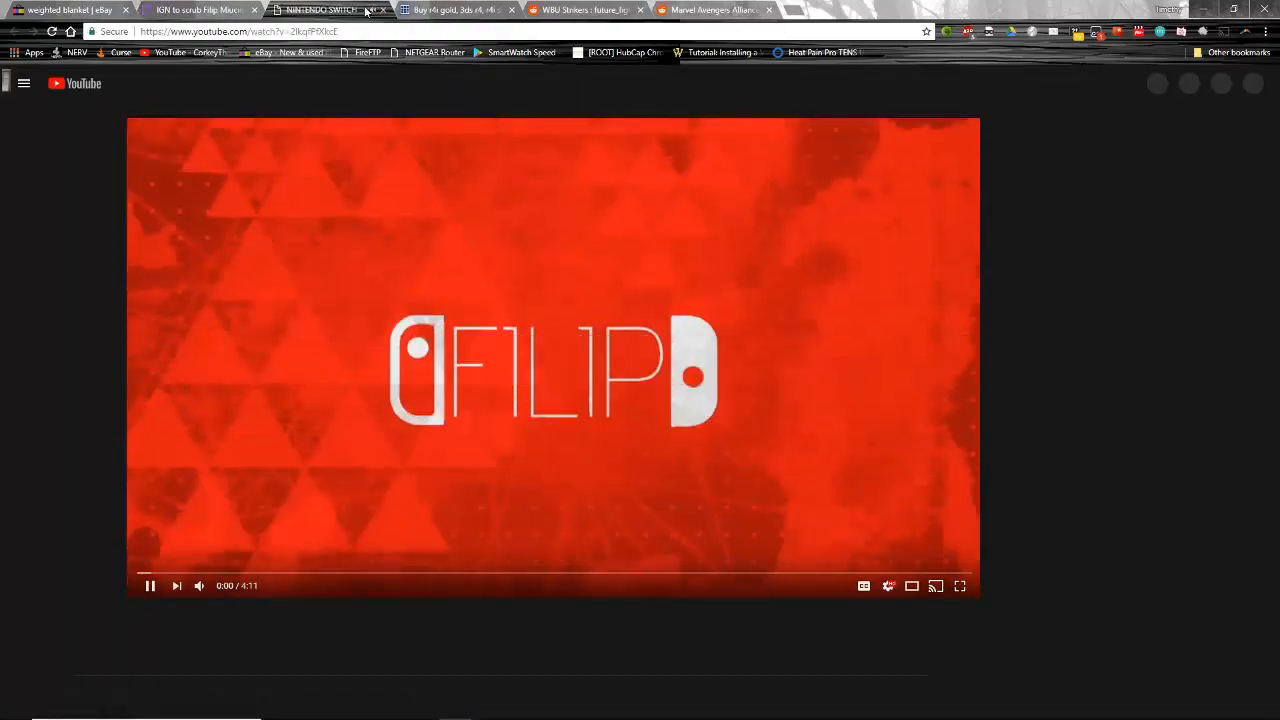
{"action": "left_click", "coordinate": [200, 10]}
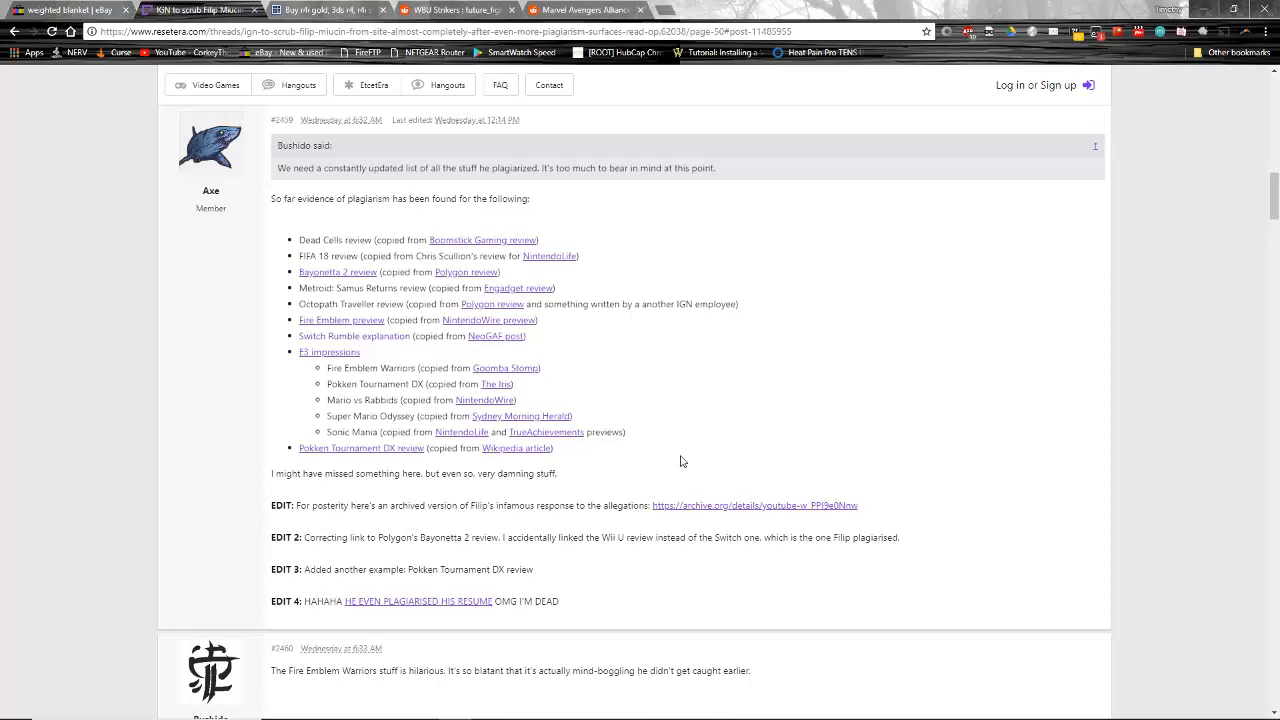
{"action": "mouse_move", "coordinate": [700, 446]}
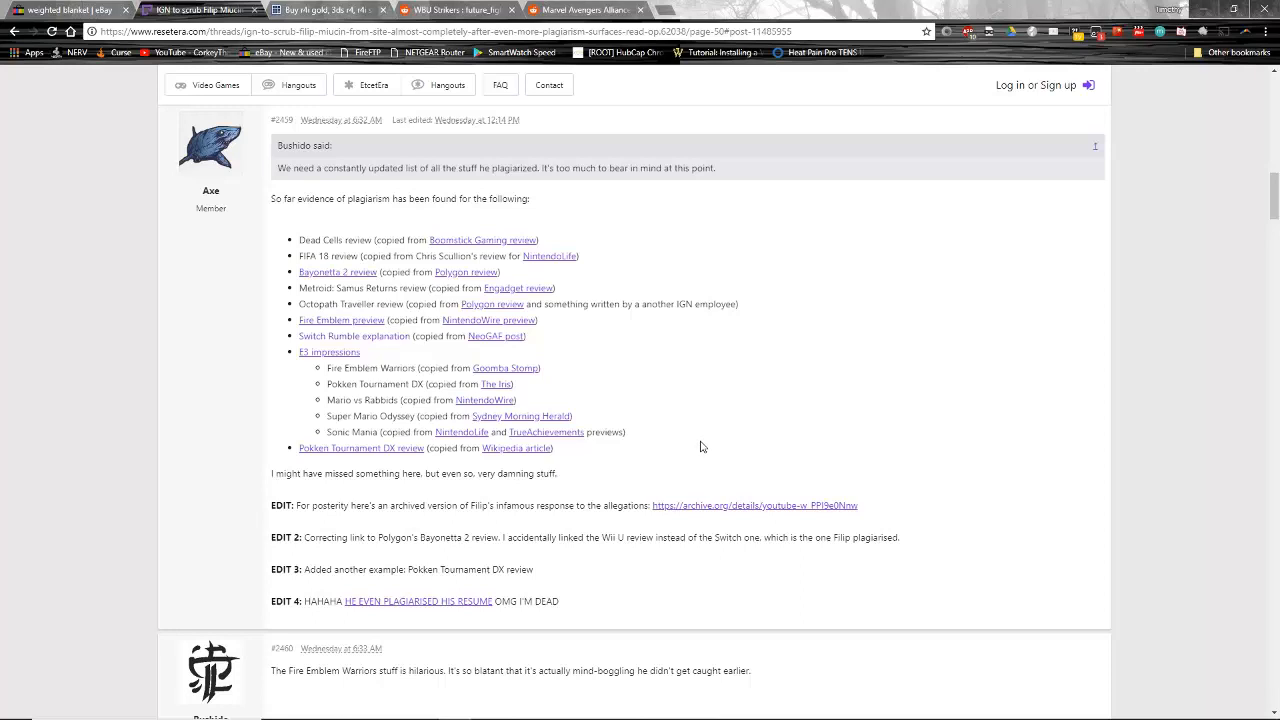
{"action": "scroll", "scroll_direction": "down", "scroll_amount": 3}
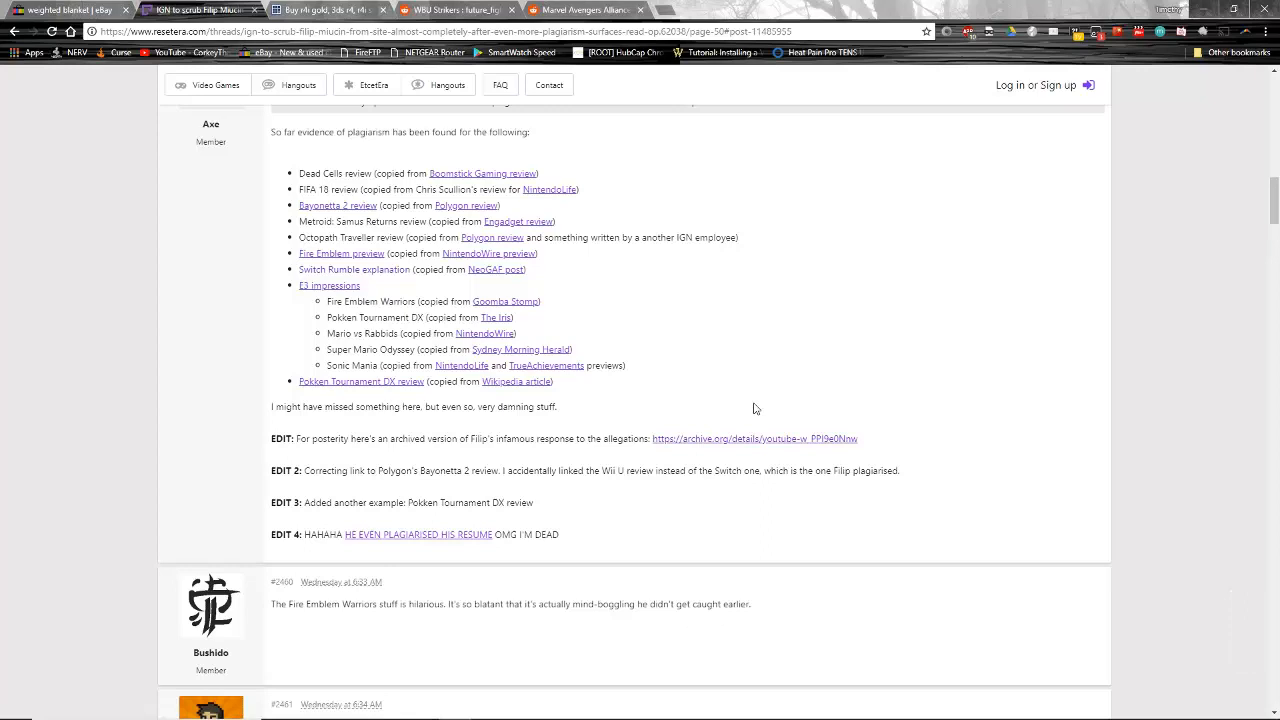
{"action": "mouse_move", "coordinate": [774, 396]}
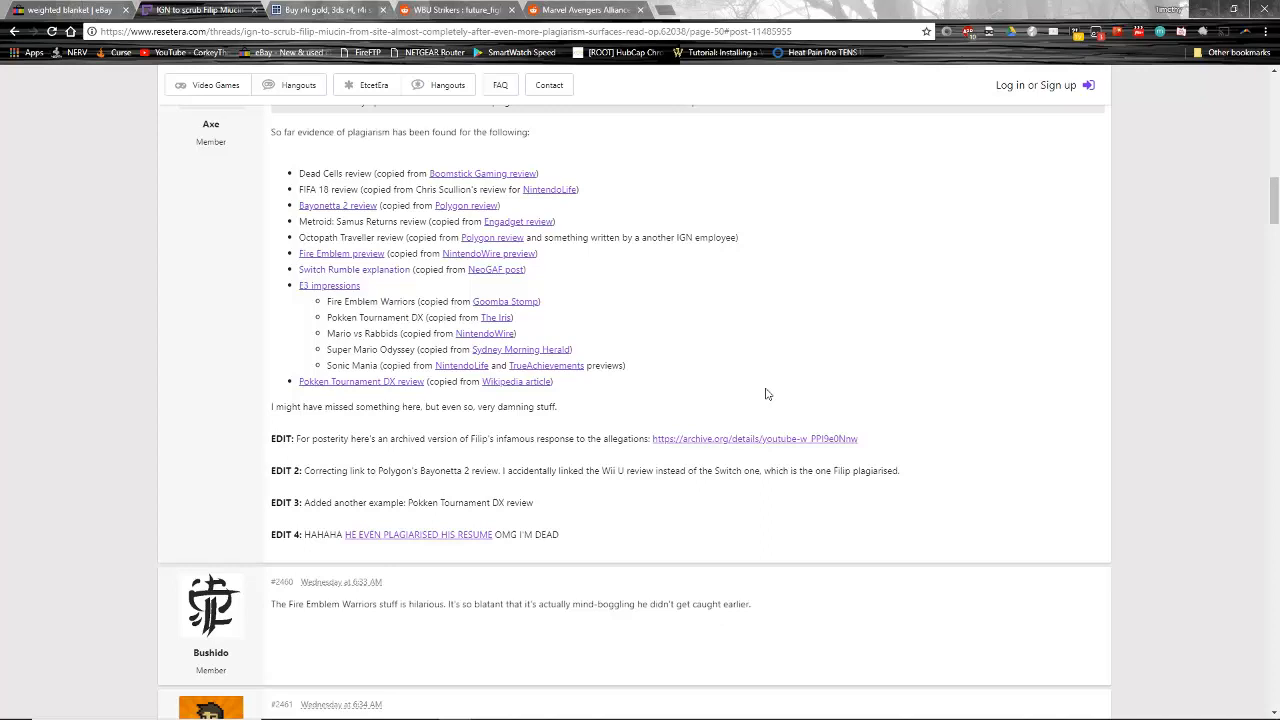
{"action": "mouse_move", "coordinate": [746, 350]}
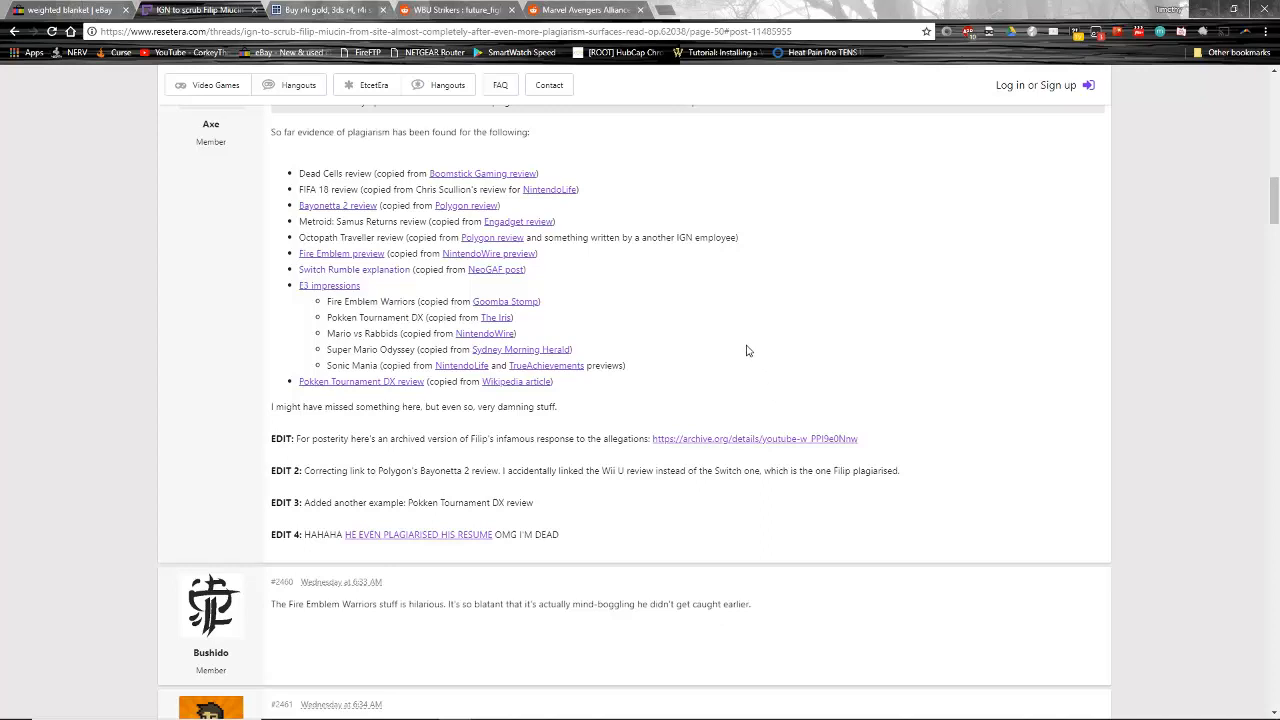
{"action": "mouse_move", "coordinate": [672, 308]}
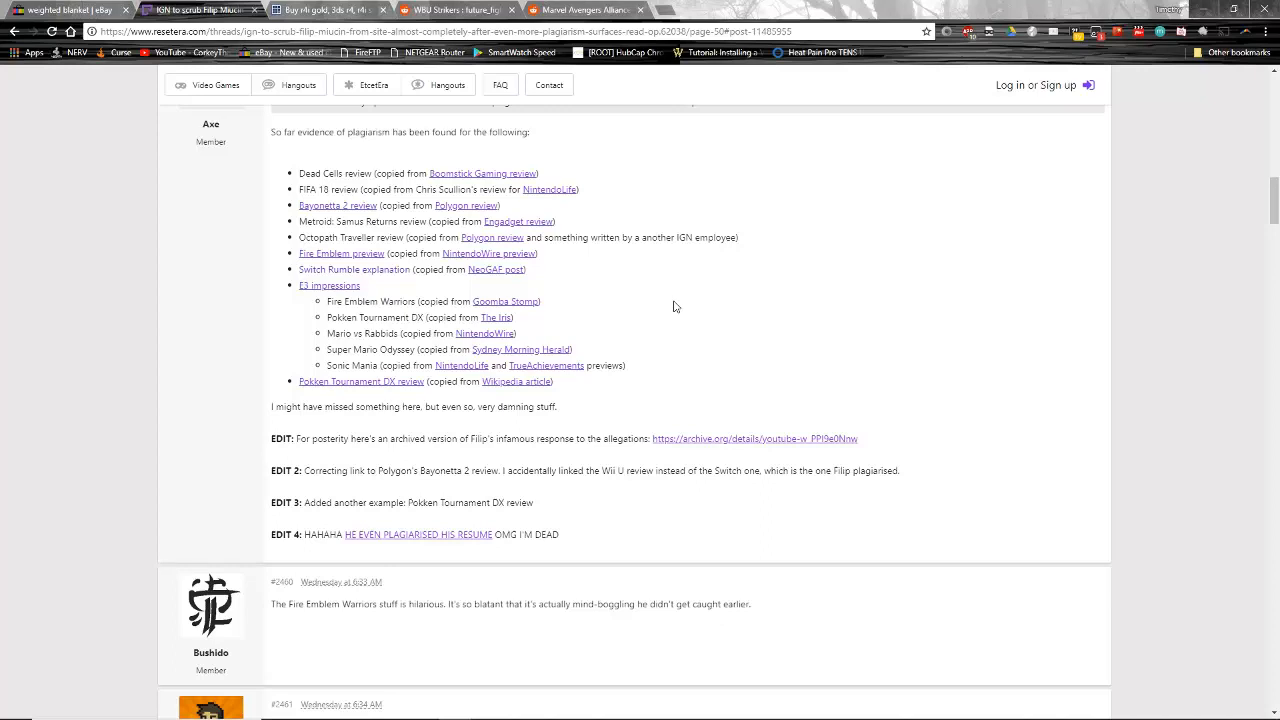
{"action": "mouse_move", "coordinate": [830, 442]}
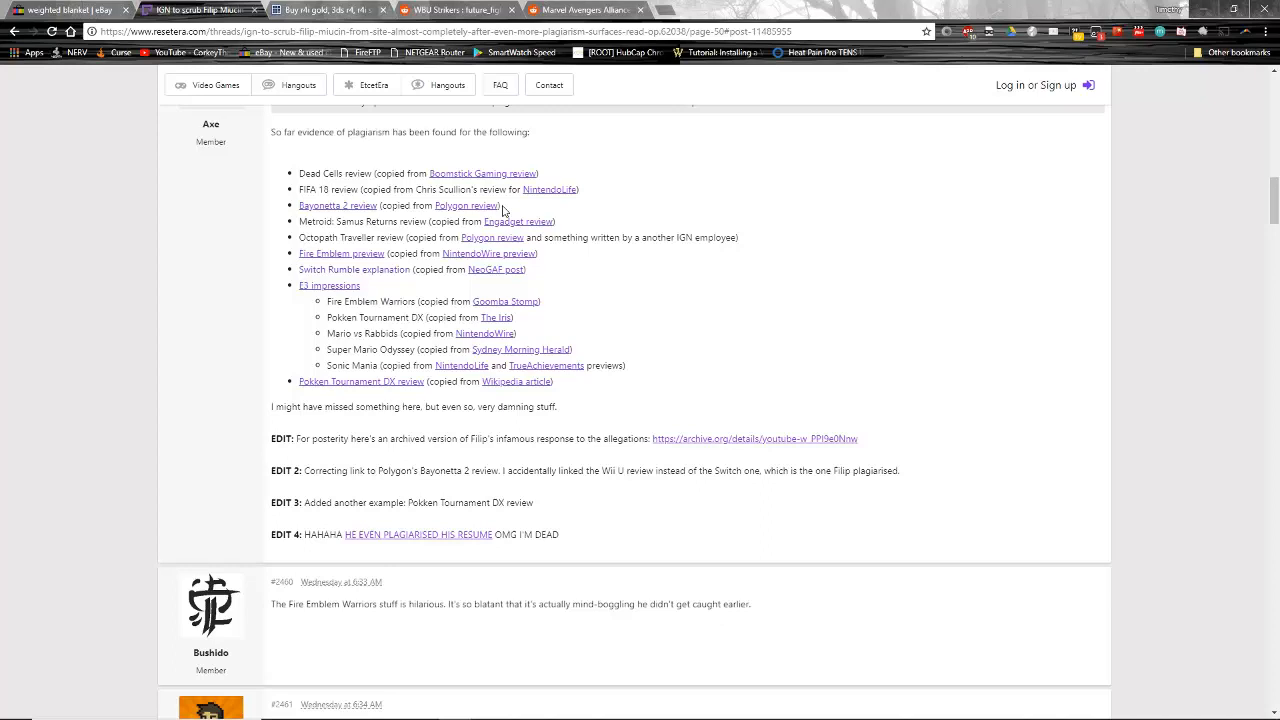
{"action": "mouse_move", "coordinate": [588, 248]}
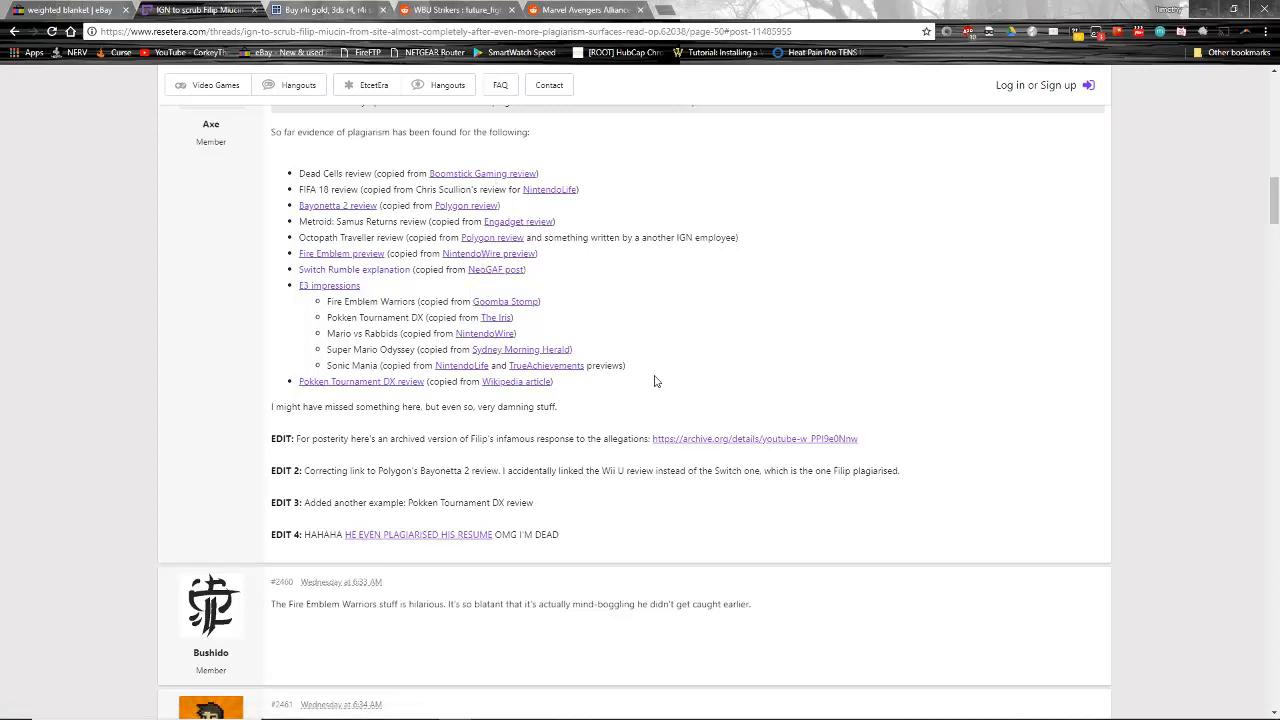
{"action": "mouse_move", "coordinate": [556, 284]}
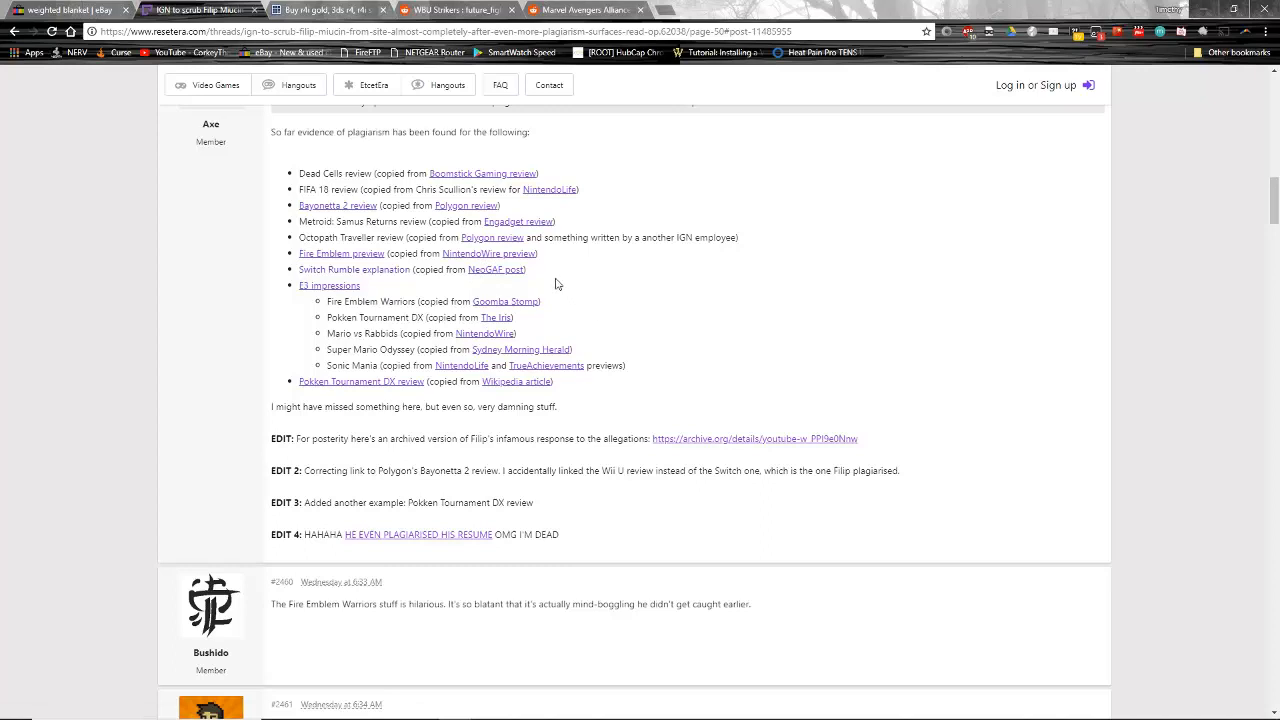
{"action": "mouse_move", "coordinate": [724, 436]}
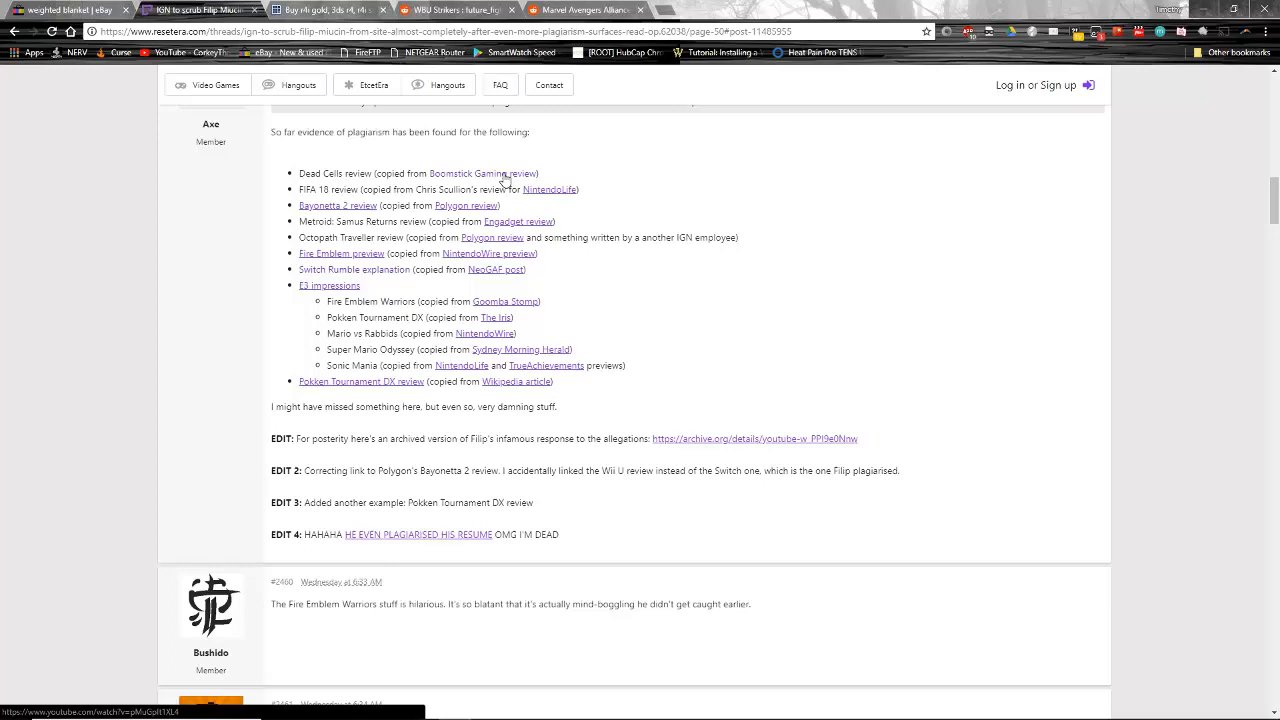
{"action": "mouse_move", "coordinate": [504, 180]}
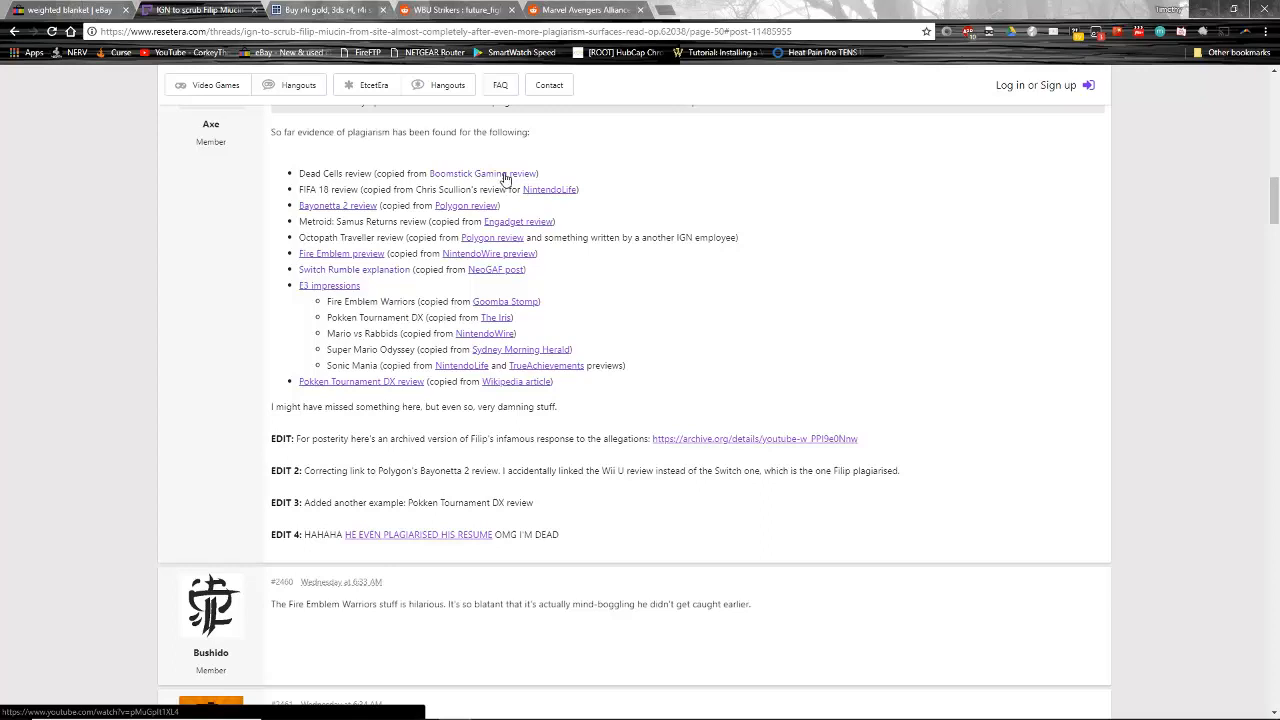